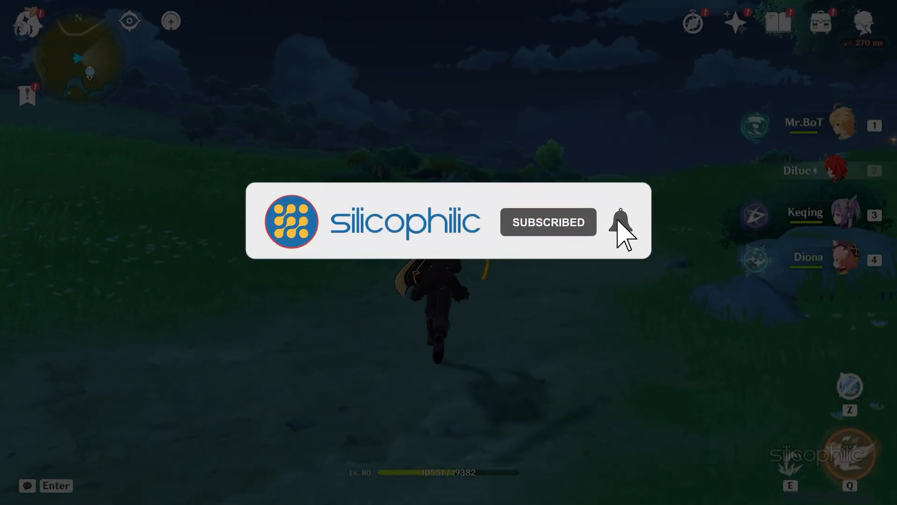
# Open Settings from Start, switch Game Mode on under Gaming, and reach Graphics.
pyautogui.click(621, 222)
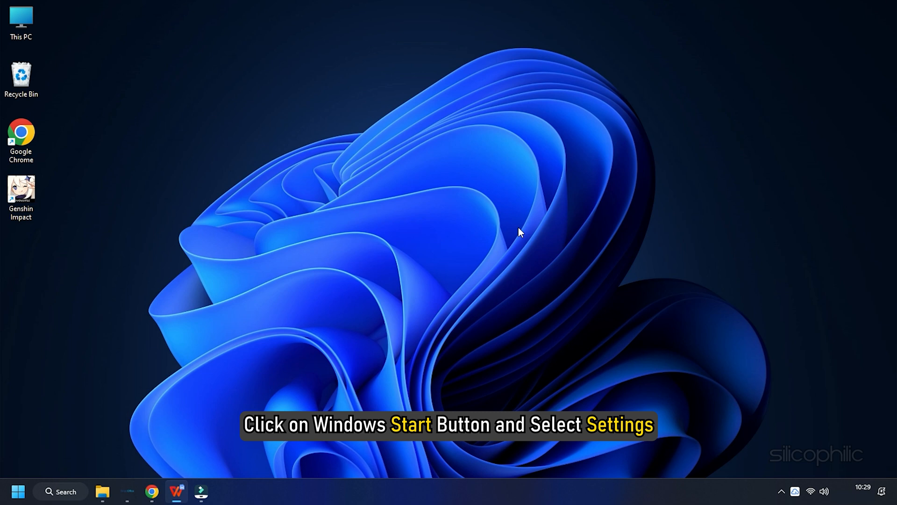
pyautogui.click(18, 491)
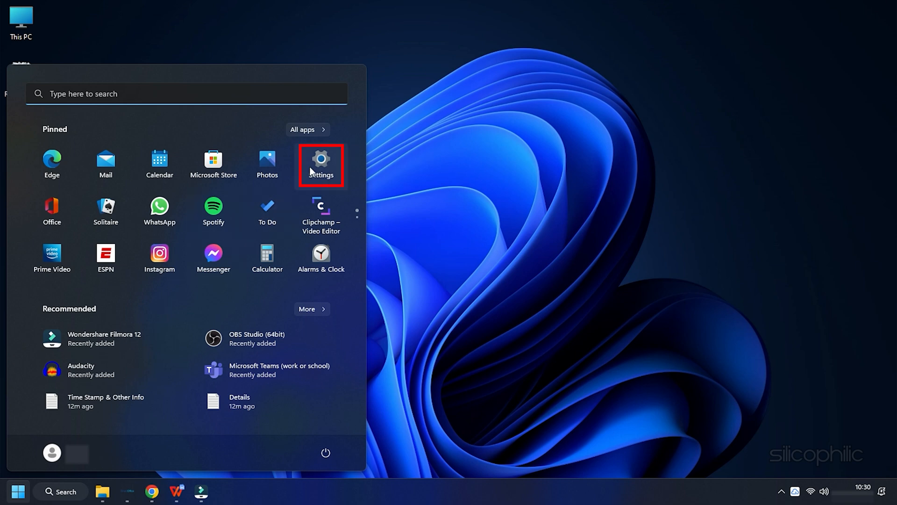
pyautogui.click(321, 166)
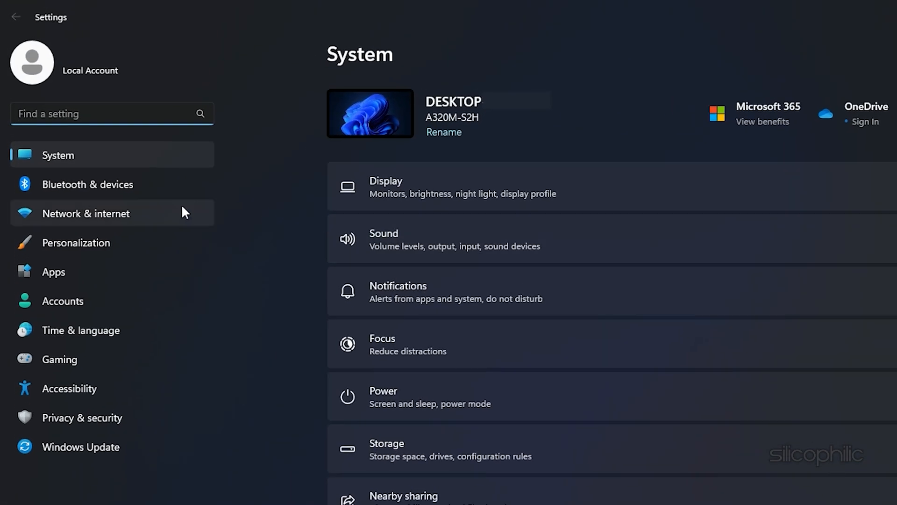
pyautogui.click(60, 359)
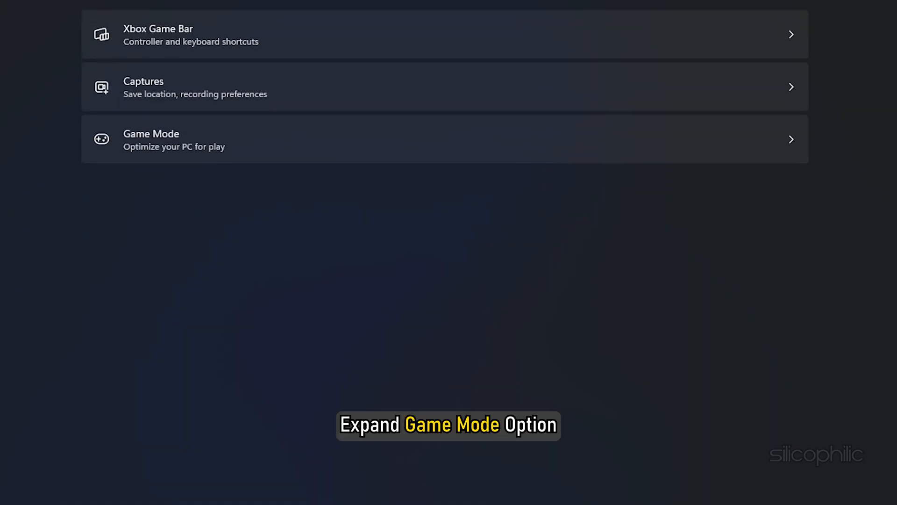
pyautogui.moveTo(372, 145)
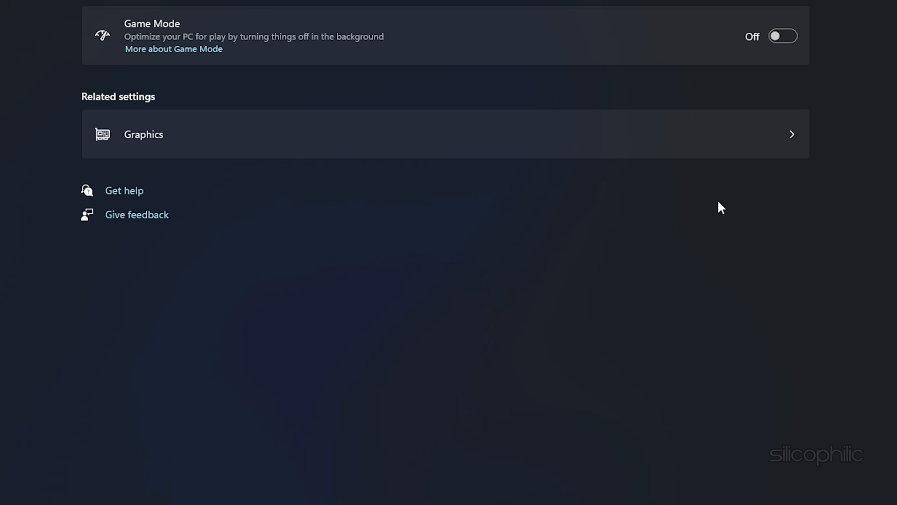
pyautogui.click(781, 36)
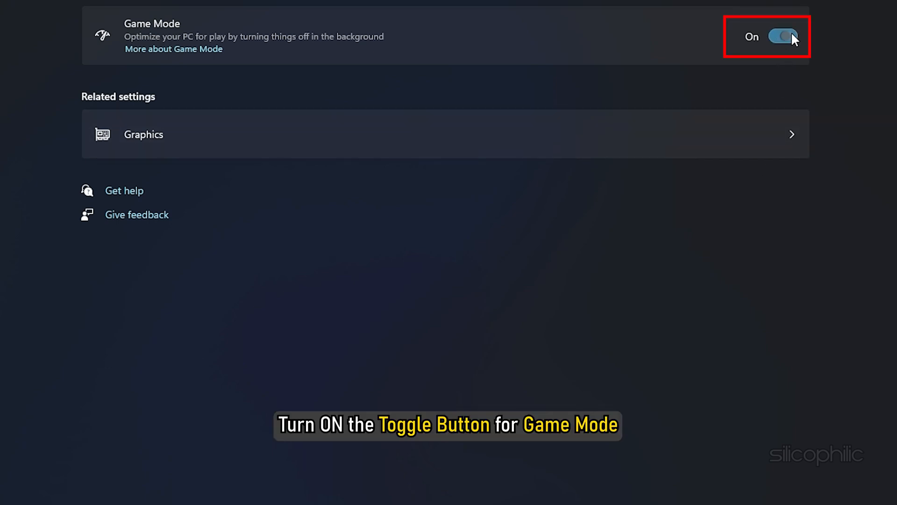
pyautogui.click(783, 36)
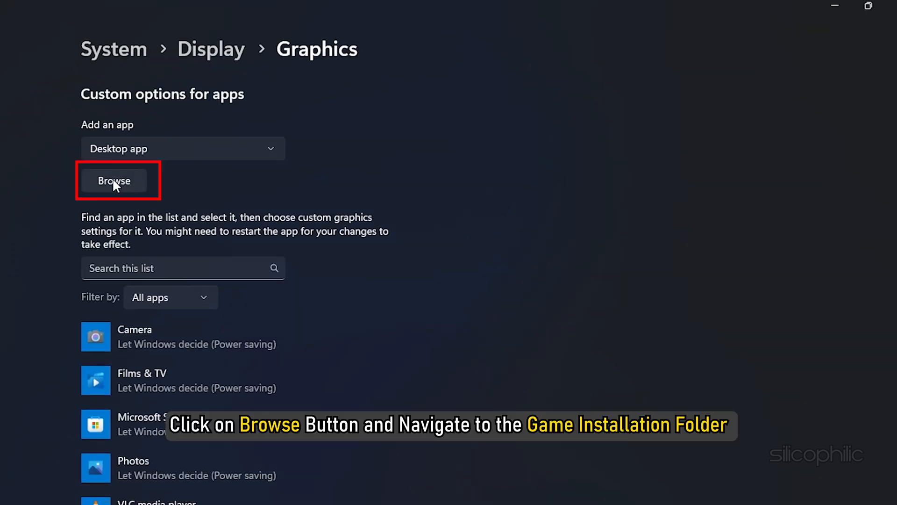
# Add the launcher from C:\Program Files\Epic Games\GenshinImpact to the graphics apps list.
pyautogui.click(114, 181)
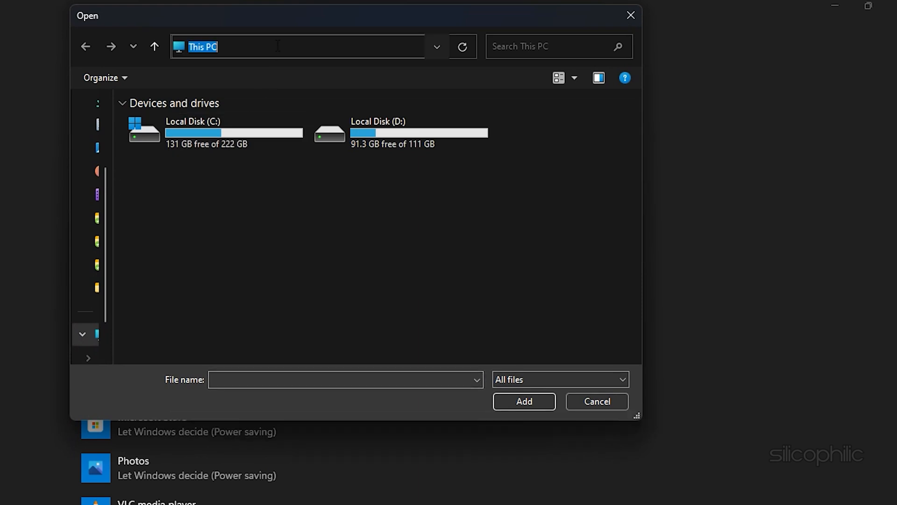
pyautogui.write('C:\\Program Files\\Epic Games\\GenshinImpact')
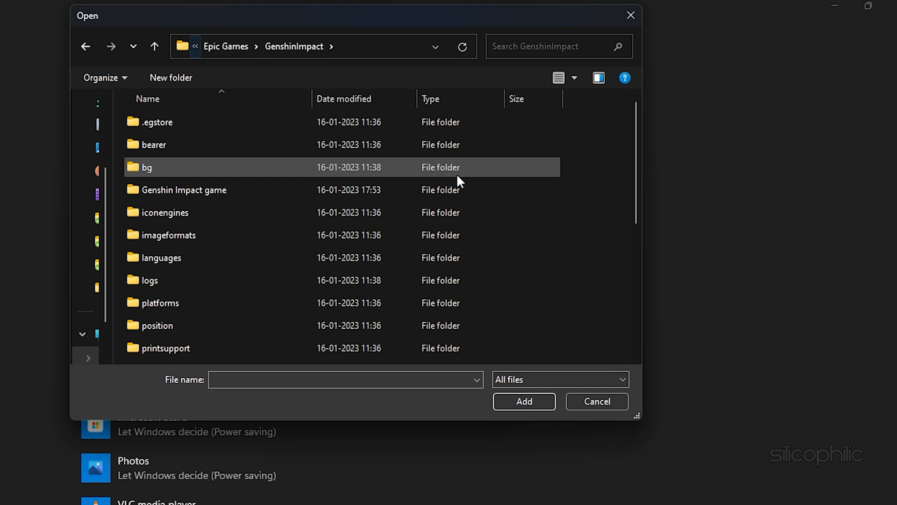
pyautogui.scroll(-3)
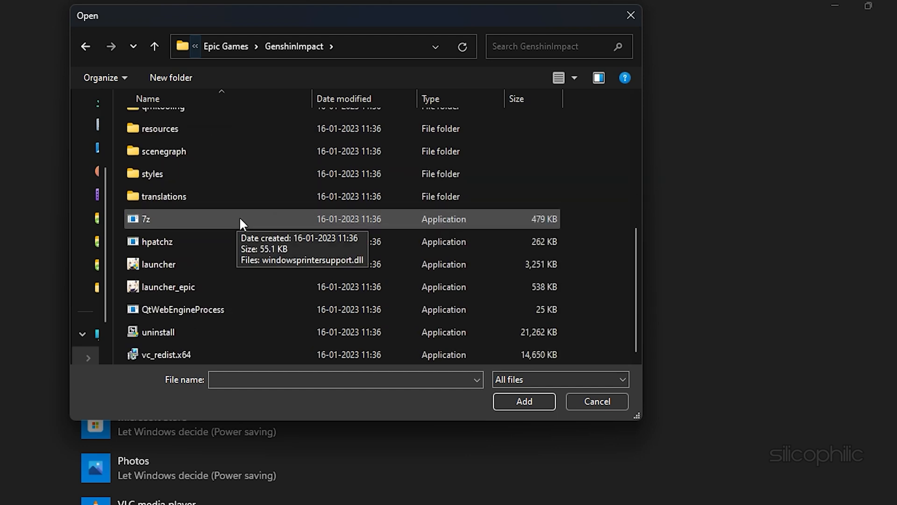
pyautogui.click(158, 264)
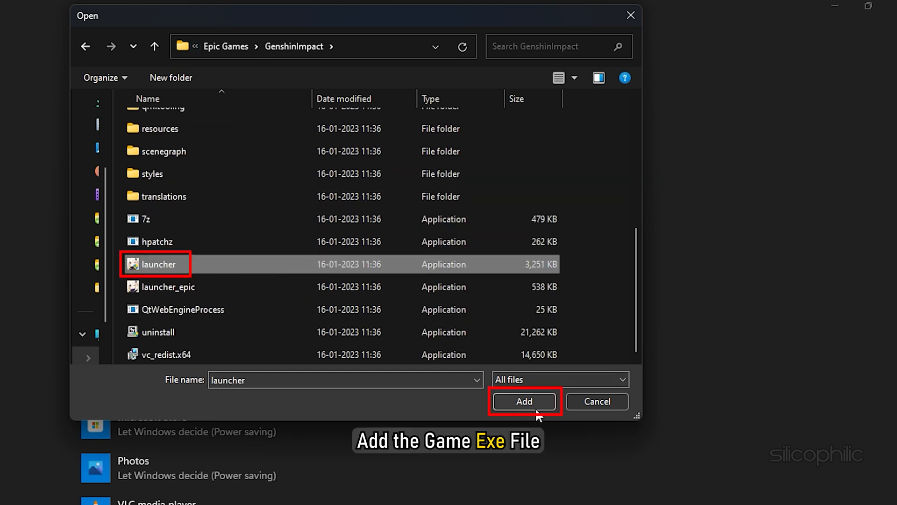
pyautogui.click(524, 401)
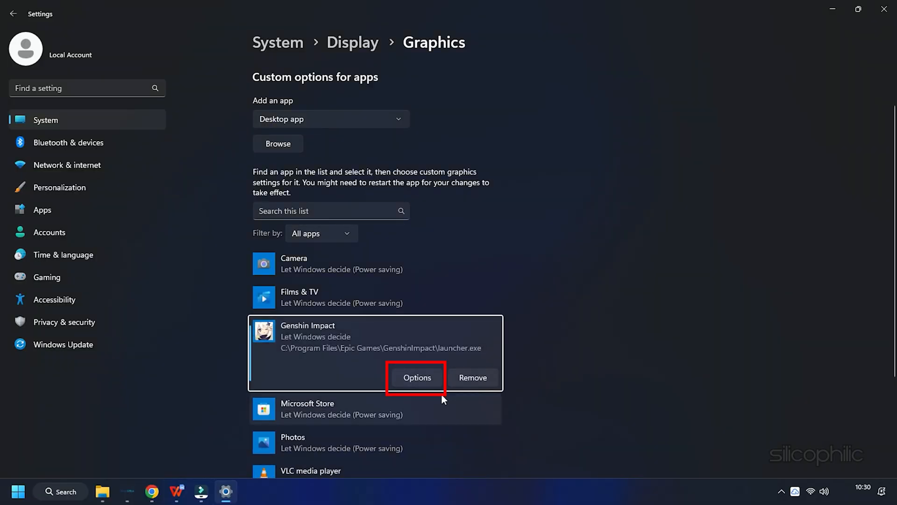
# Set Genshin Impact's graphics preference to High performance and save it.
pyautogui.click(417, 377)
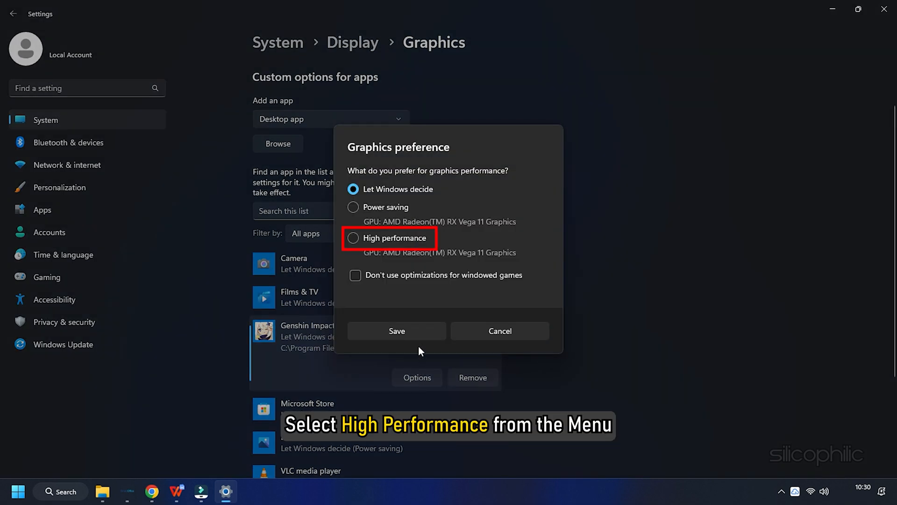
pyautogui.click(353, 237)
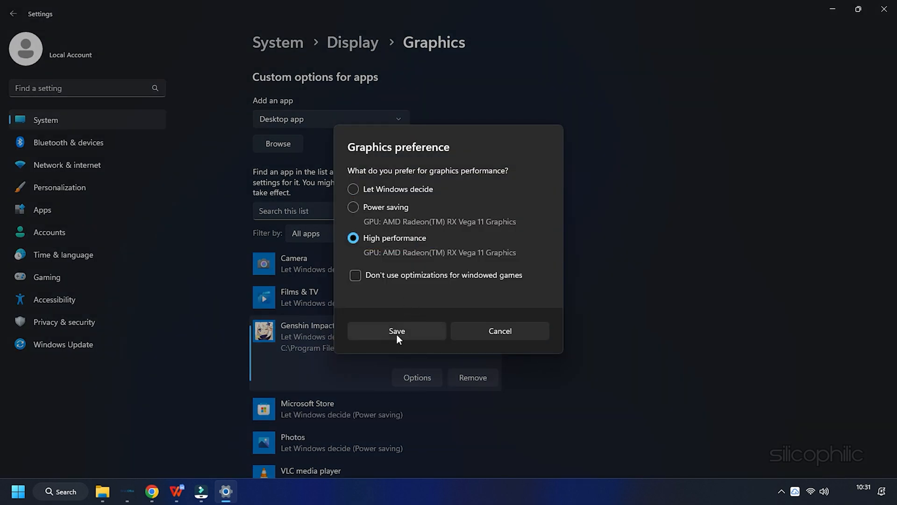
pyautogui.click(396, 331)
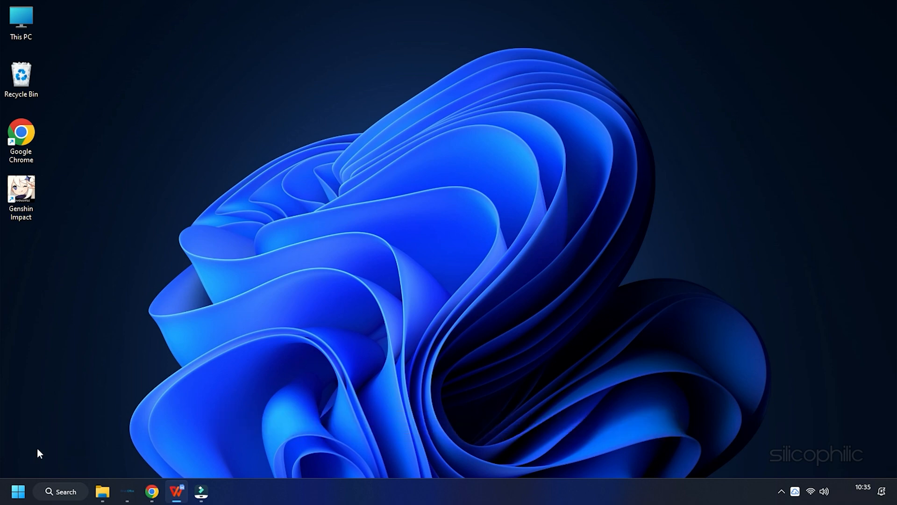
# Find 'Windows Update settings' through Start search and run an update check.
pyautogui.click(59, 491)
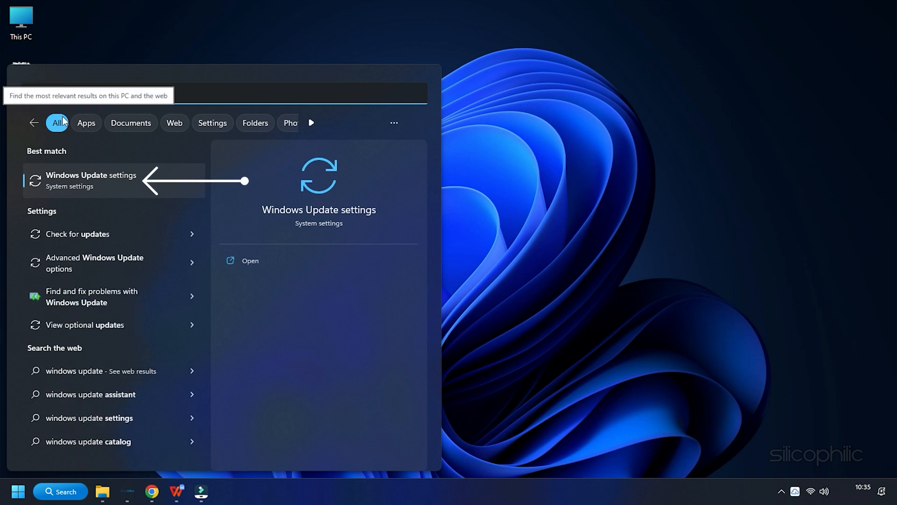
pyautogui.write('Windows Update settings')
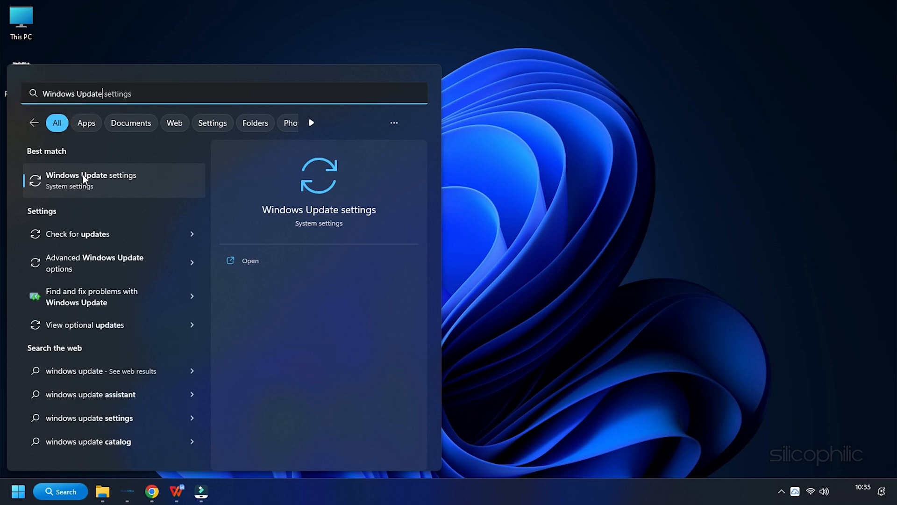
pyautogui.click(92, 179)
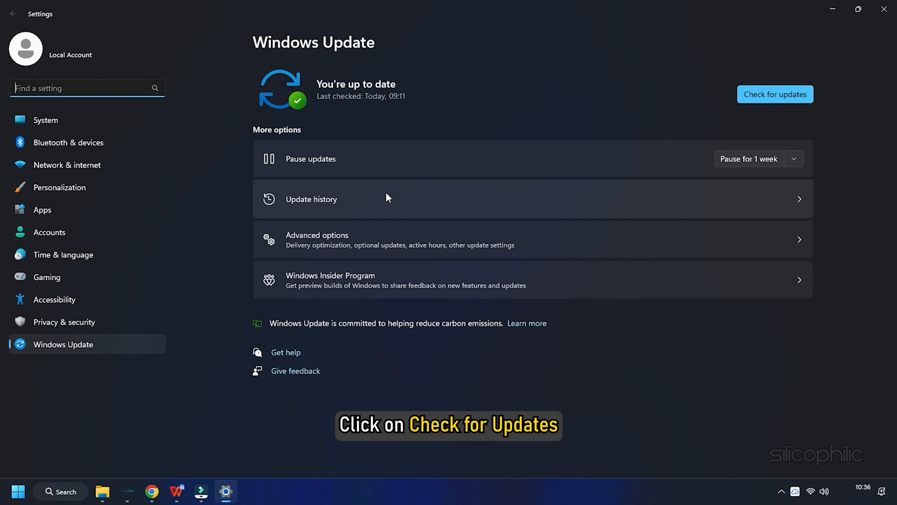
pyautogui.click(774, 94)
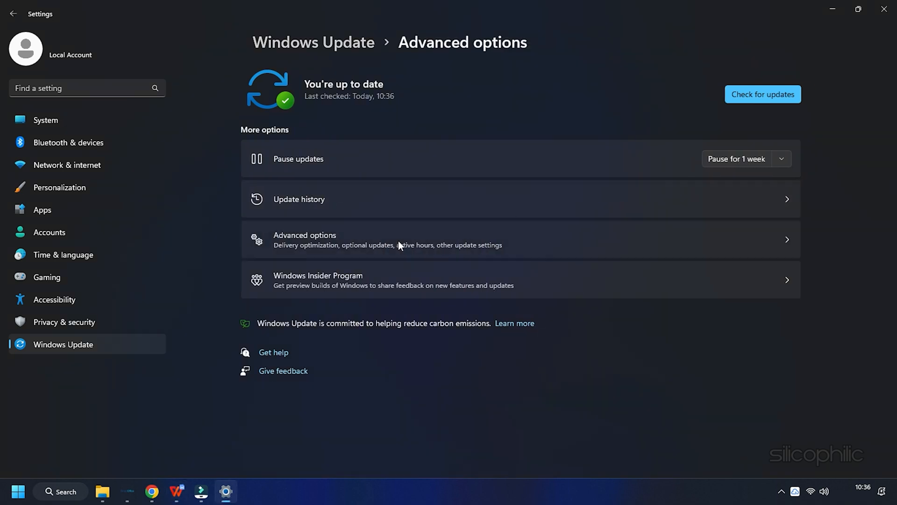
# Turn off downloads from other PCs in Delivery Optimization, then restart the PC.
pyautogui.click(305, 239)
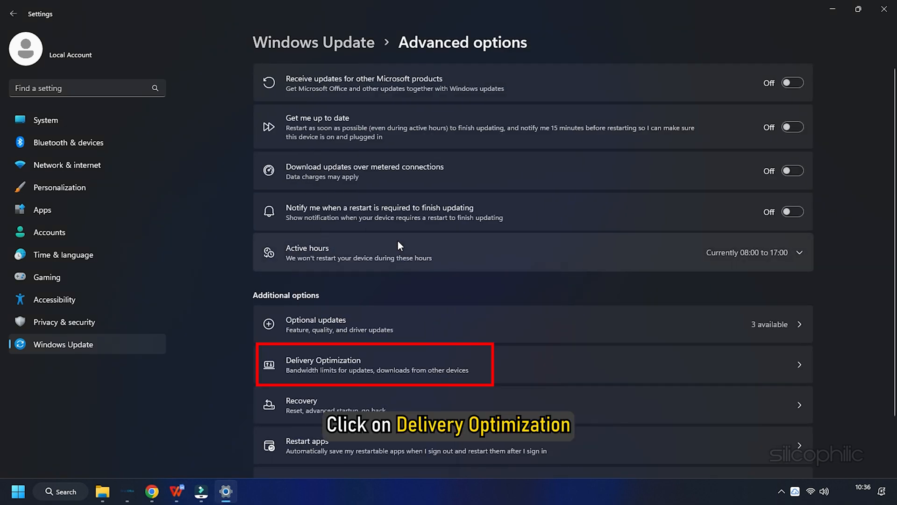
pyautogui.click(375, 364)
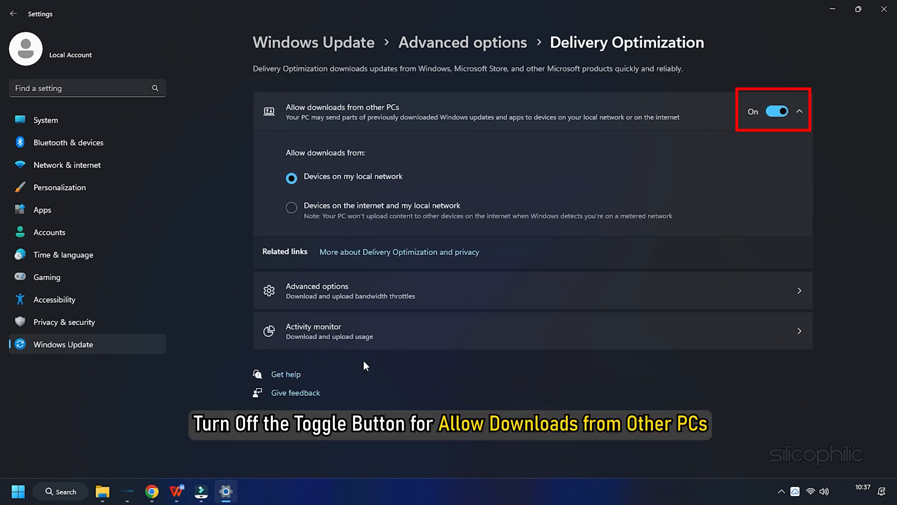
pyautogui.click(776, 111)
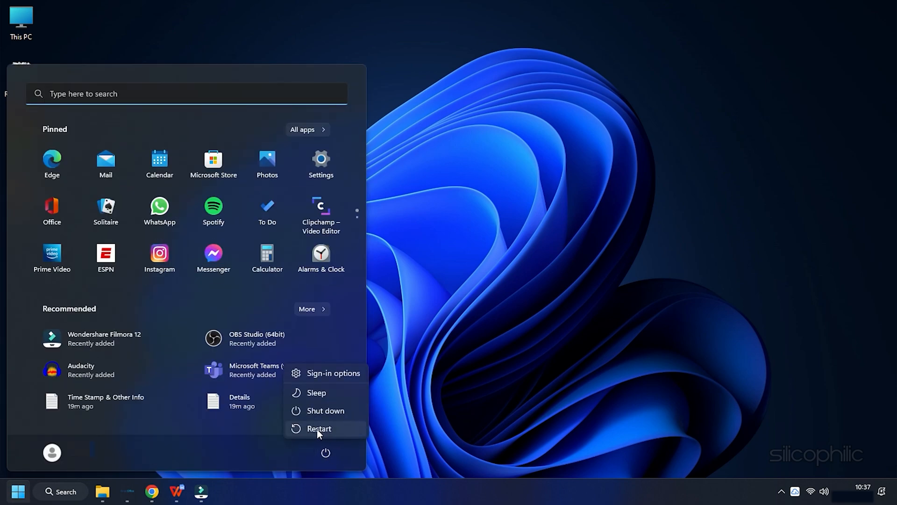
pyautogui.click(319, 428)
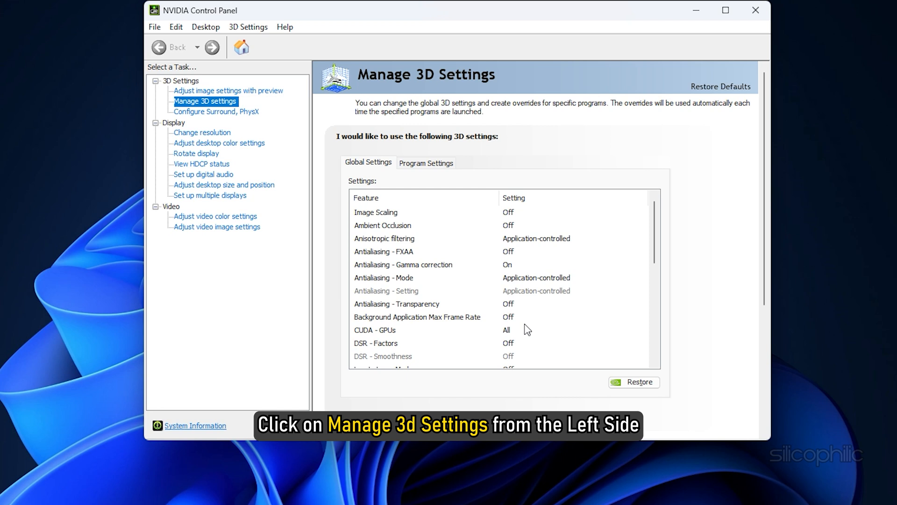
# Set the global Shader Cache Size to Unlimited in Manage 3D Settings.
pyautogui.click(205, 101)
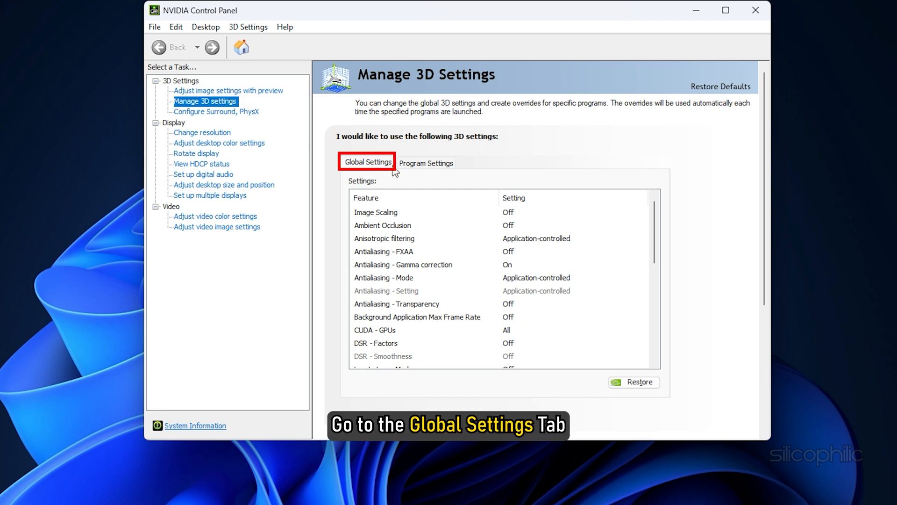
pyautogui.click(367, 163)
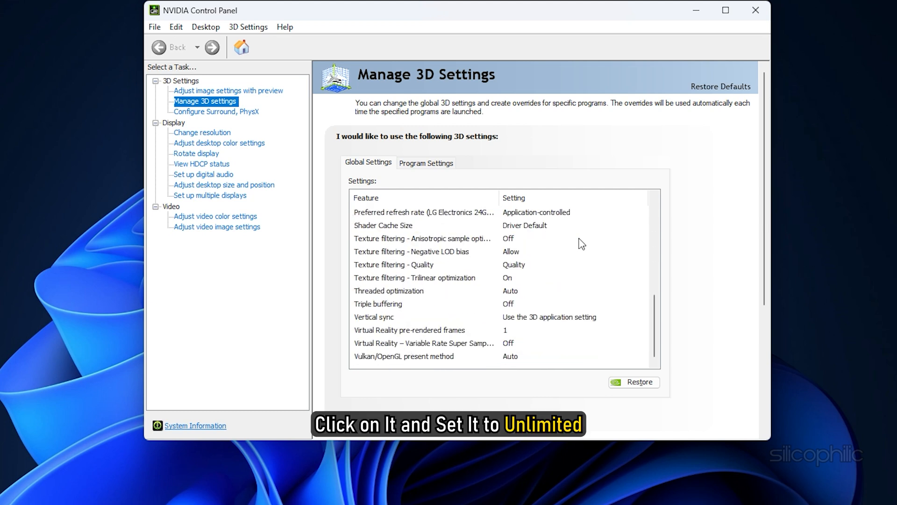
pyautogui.click(642, 225)
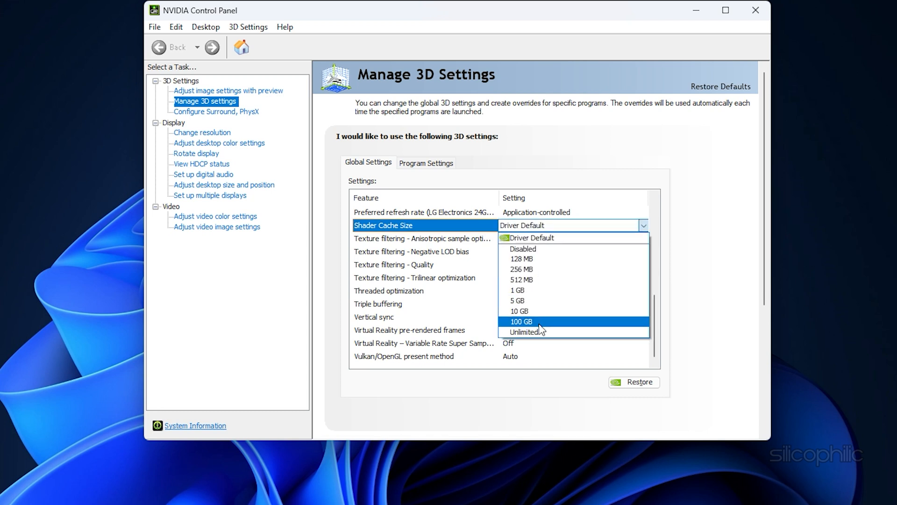
pyautogui.click(525, 332)
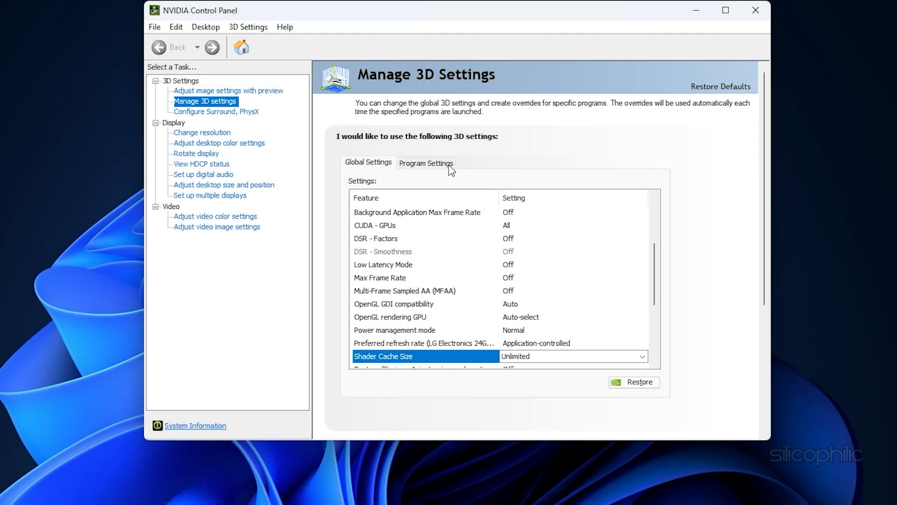
# Add launcher.exe from the Genshin Impact folder on drive D: under Program Settings.
pyautogui.click(426, 162)
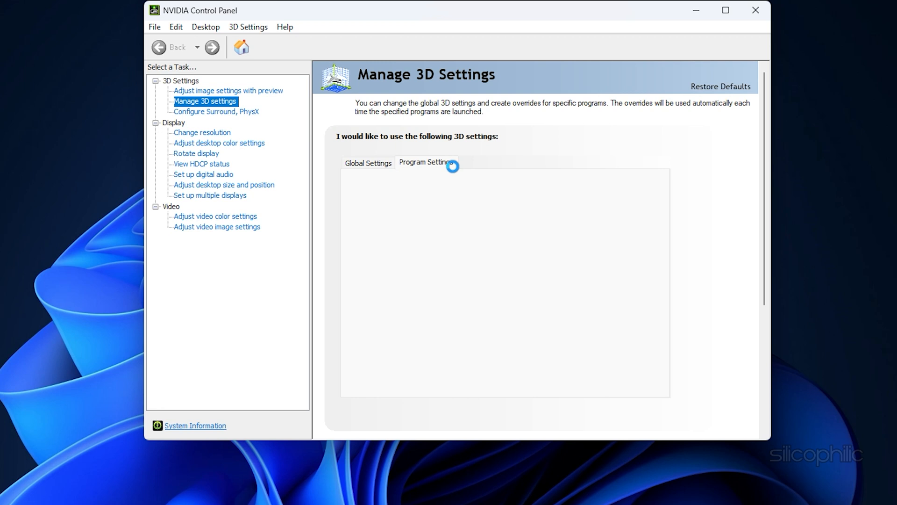
pyautogui.click(425, 162)
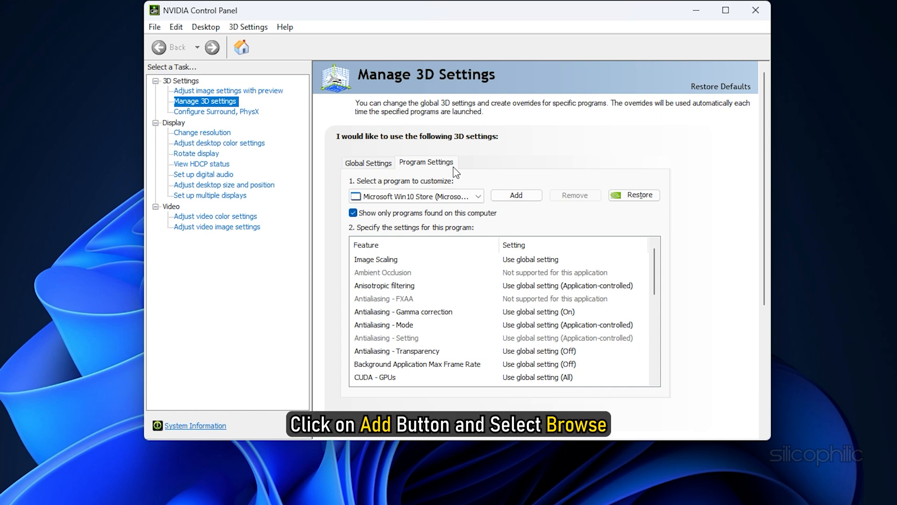
pyautogui.click(514, 194)
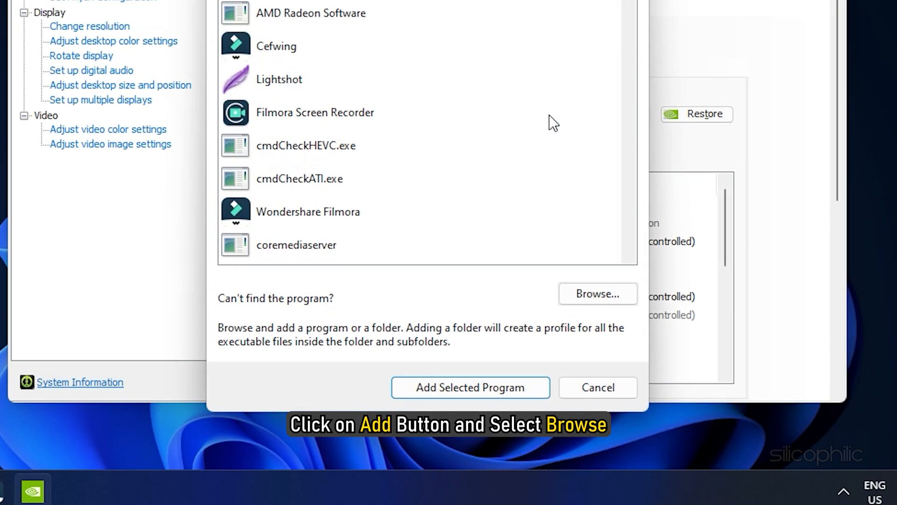
pyautogui.click(597, 294)
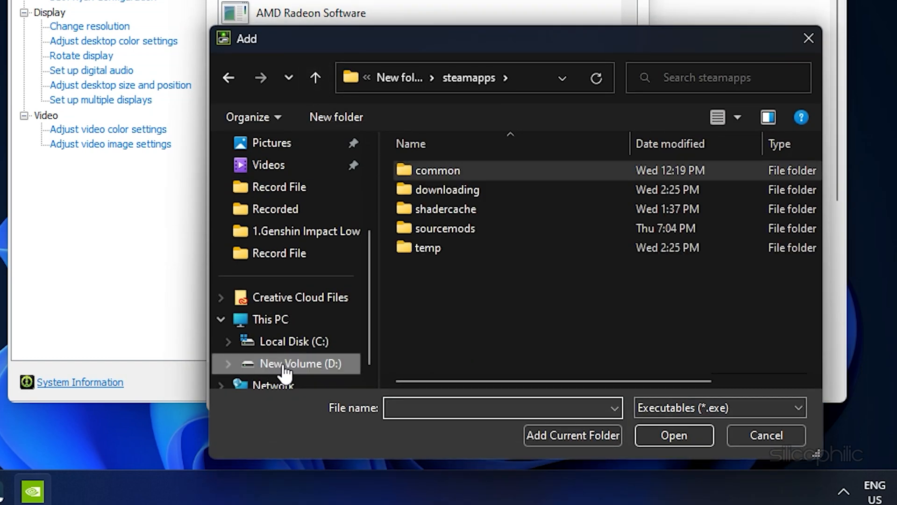
pyautogui.click(300, 363)
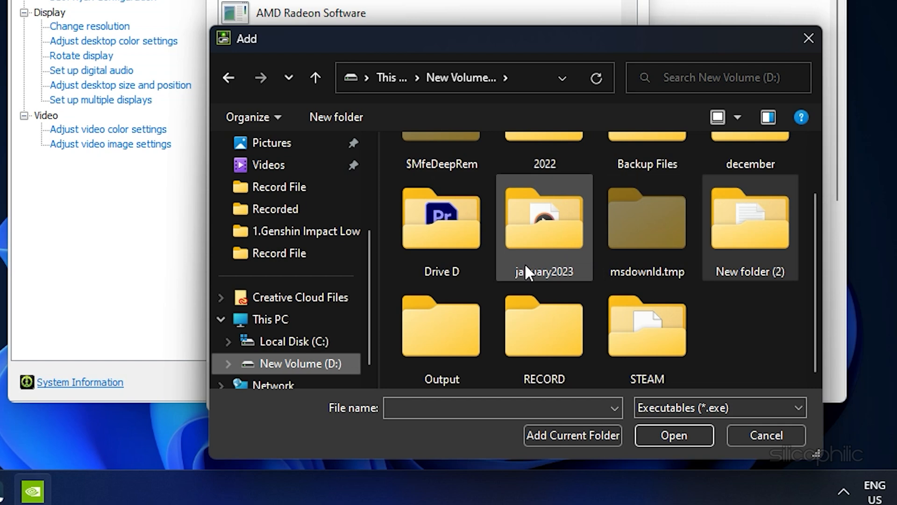
pyautogui.doubleClick(440, 218)
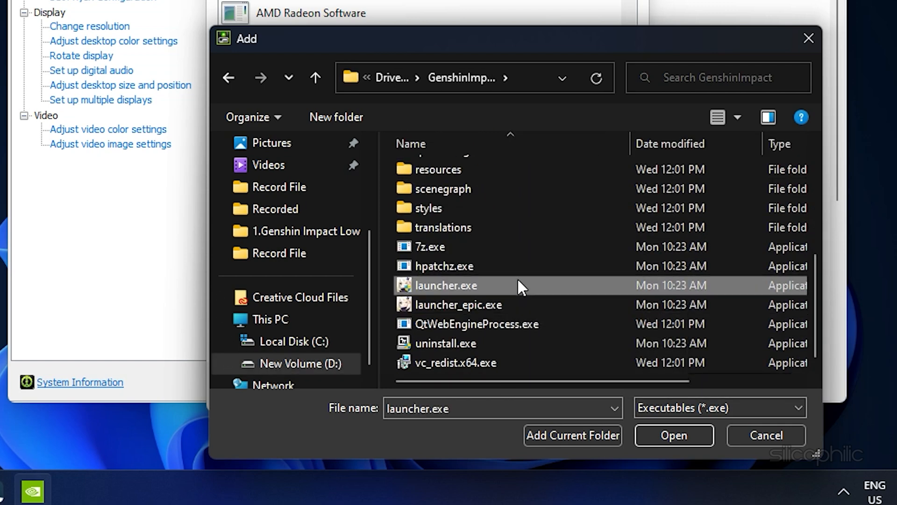
pyautogui.click(673, 436)
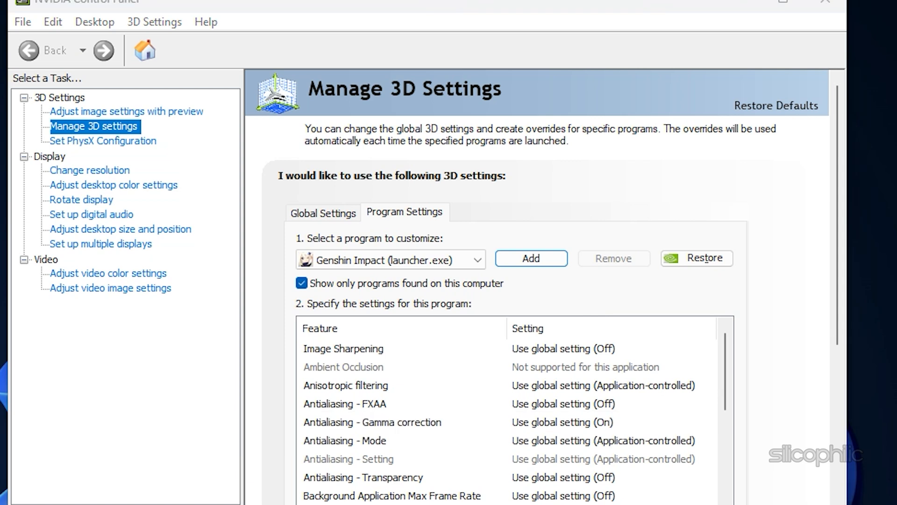
# Give Genshin Impact OpenGL on GeForce GT 730, maximum-performance power, and Adaptive vertical sync.
pyautogui.click(709, 349)
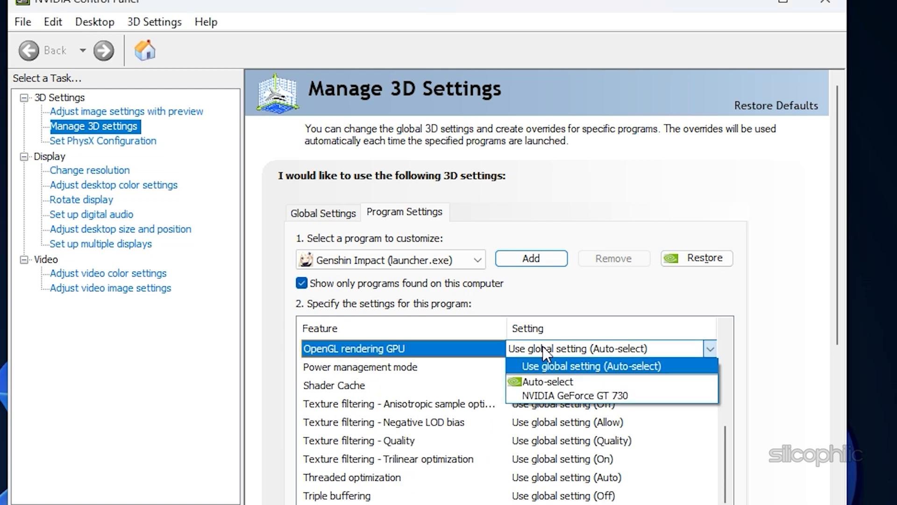
pyautogui.moveTo(545, 355)
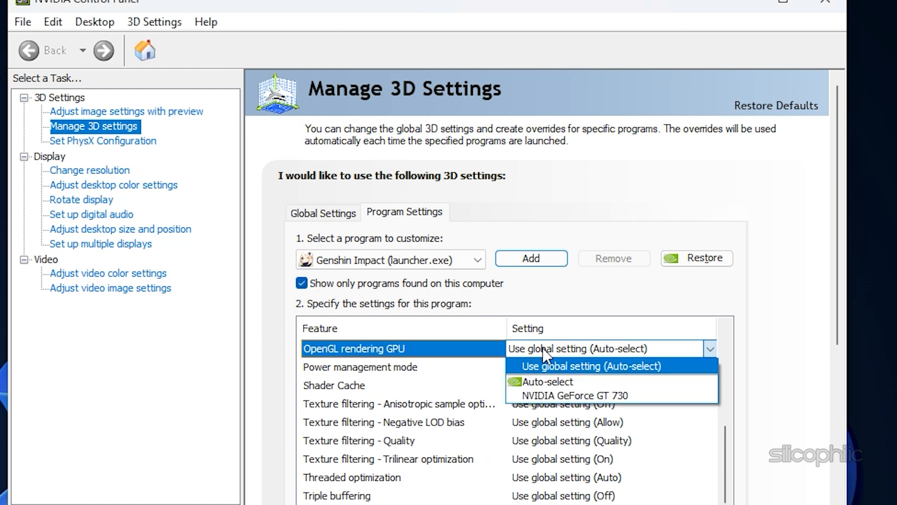
pyautogui.click(578, 395)
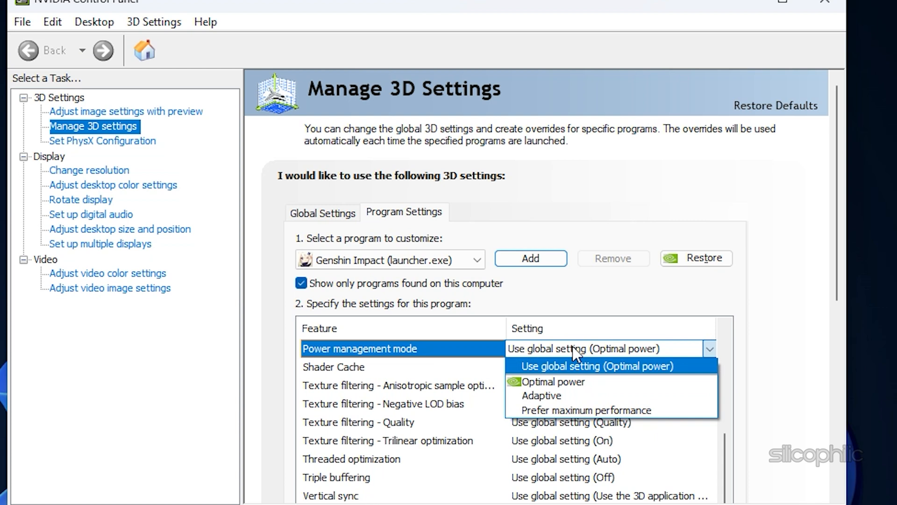
pyautogui.moveTo(586, 409)
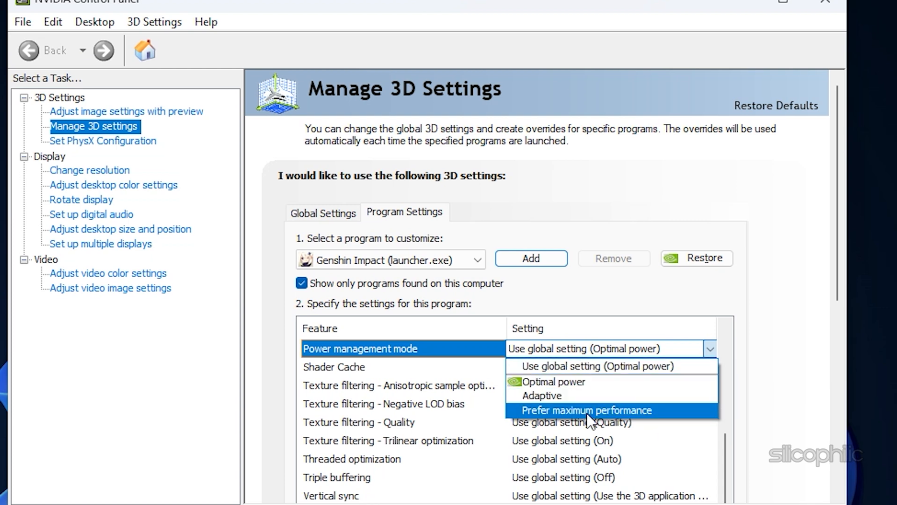
pyautogui.click(585, 410)
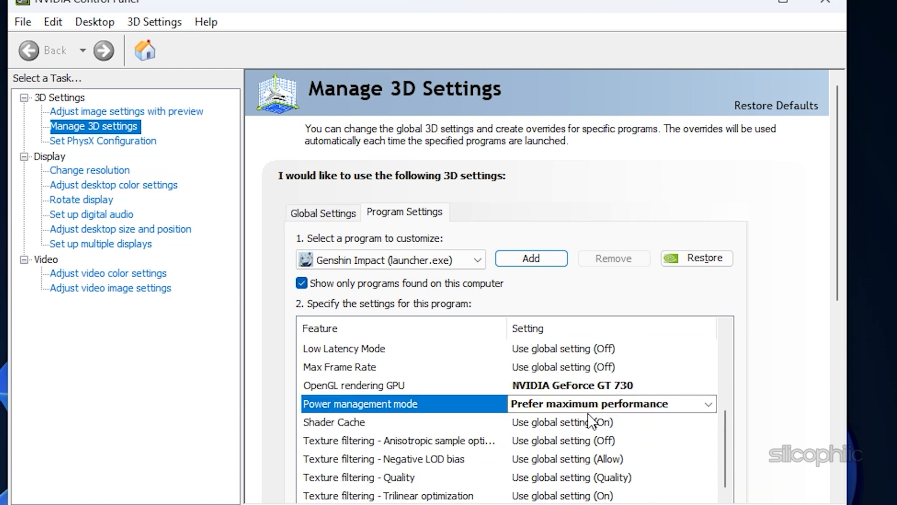
pyautogui.scroll(-3)
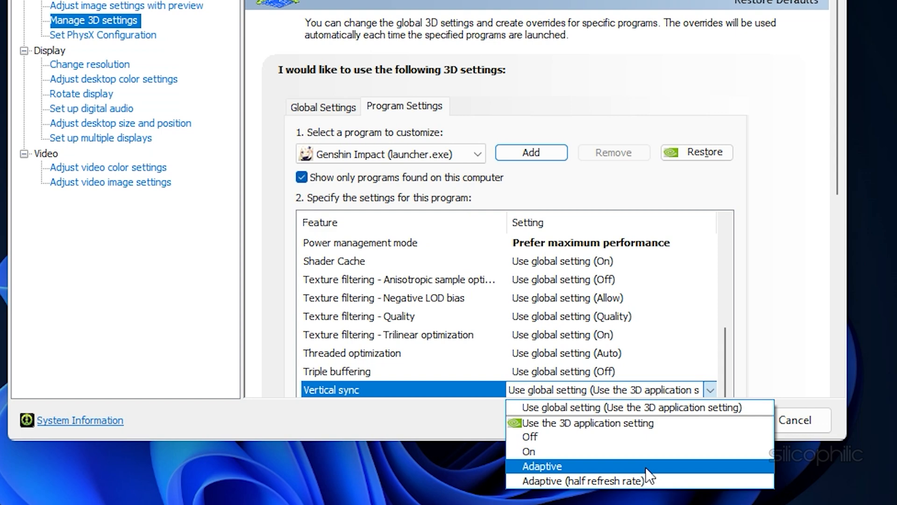
pyautogui.click(540, 466)
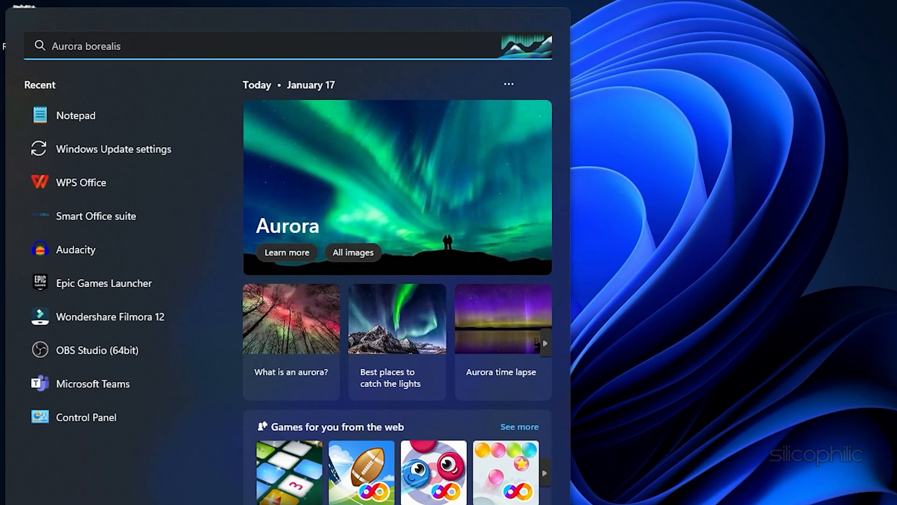
# Open Control Panel in icon view and select the High performance plan in Power Options.
pyautogui.write('control Panel')
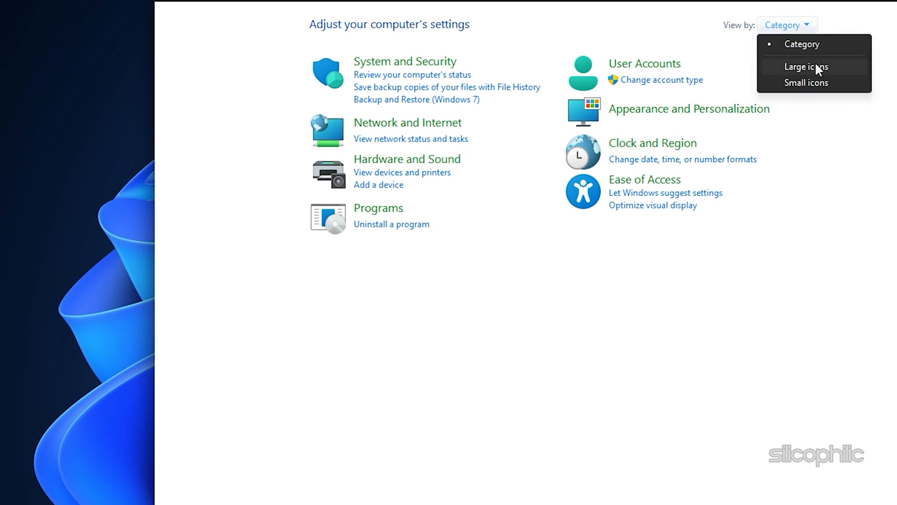
pyautogui.click(805, 82)
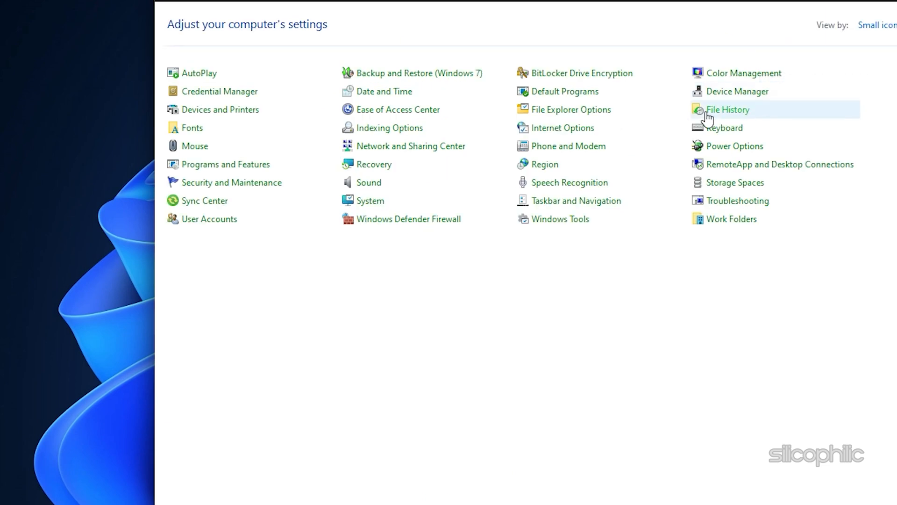
pyautogui.moveTo(575, 200)
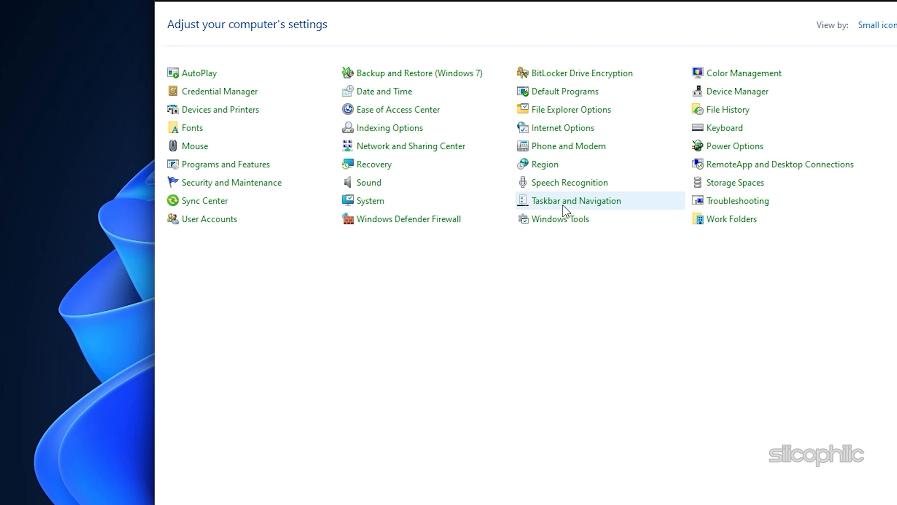
pyautogui.moveTo(734, 146)
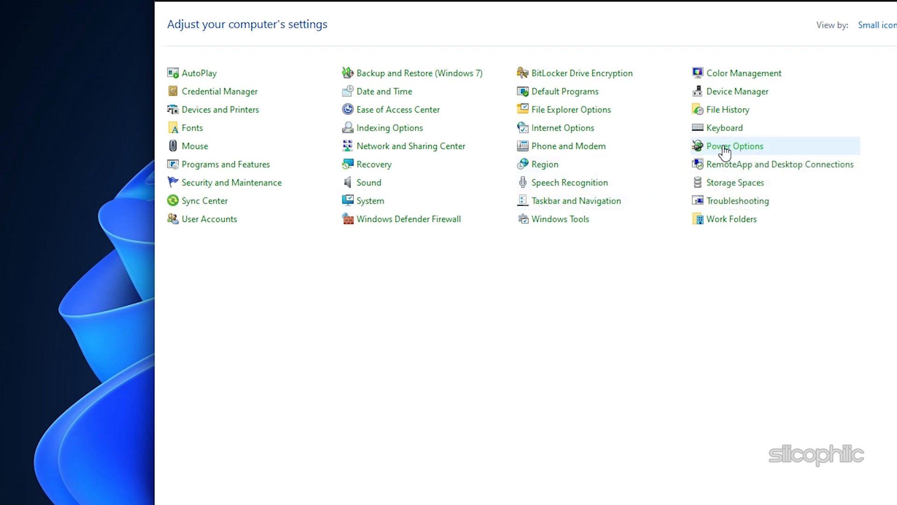
pyautogui.click(734, 146)
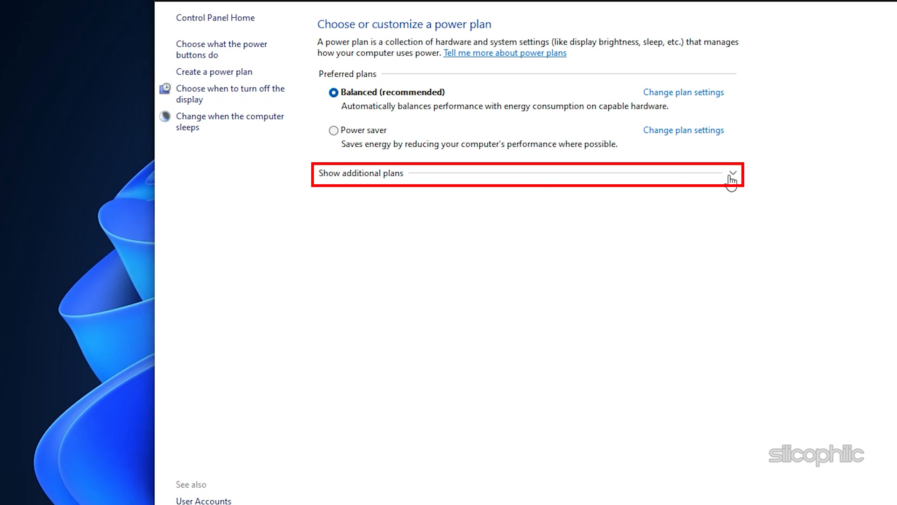
pyautogui.click(732, 172)
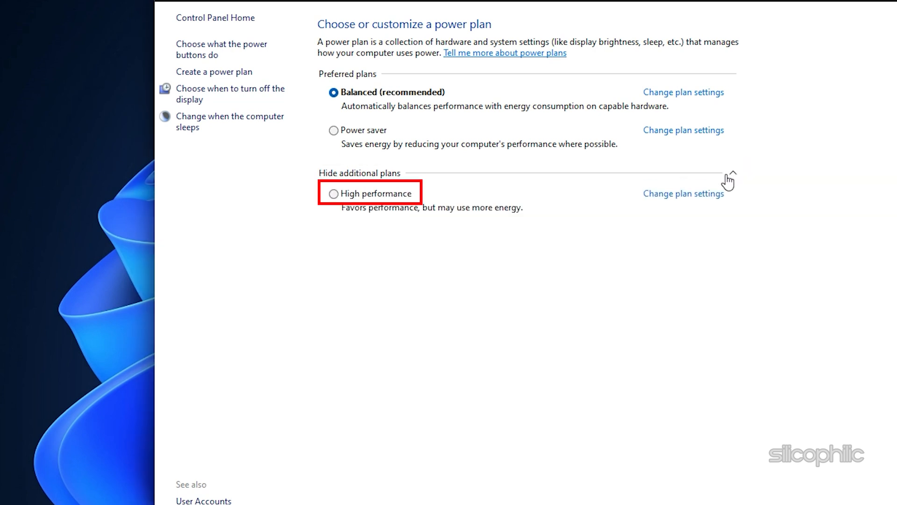
pyautogui.click(334, 193)
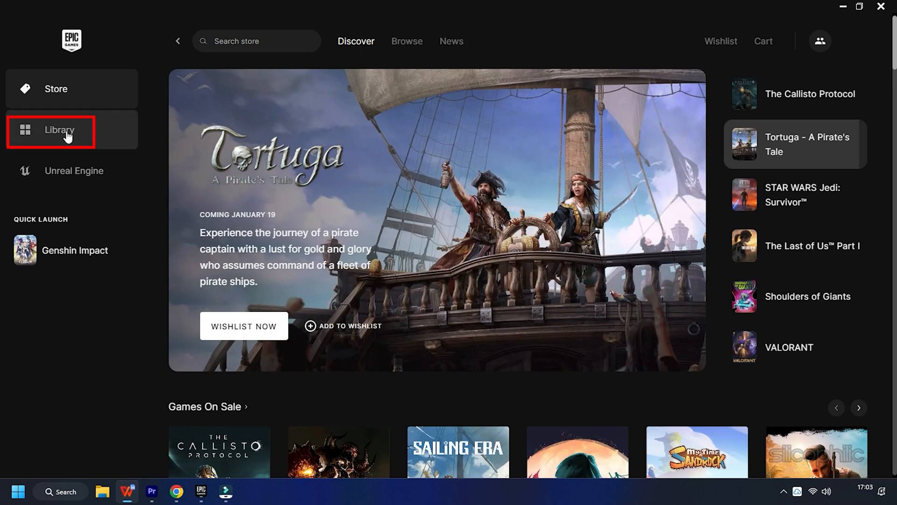
# Open the Epic Games Library and launch Genshin Impact.
pyautogui.click(58, 129)
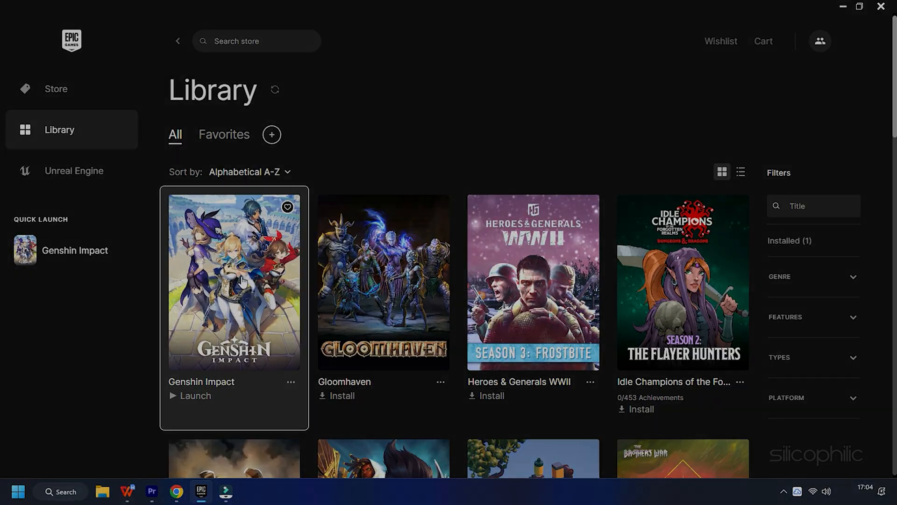
pyautogui.click(196, 396)
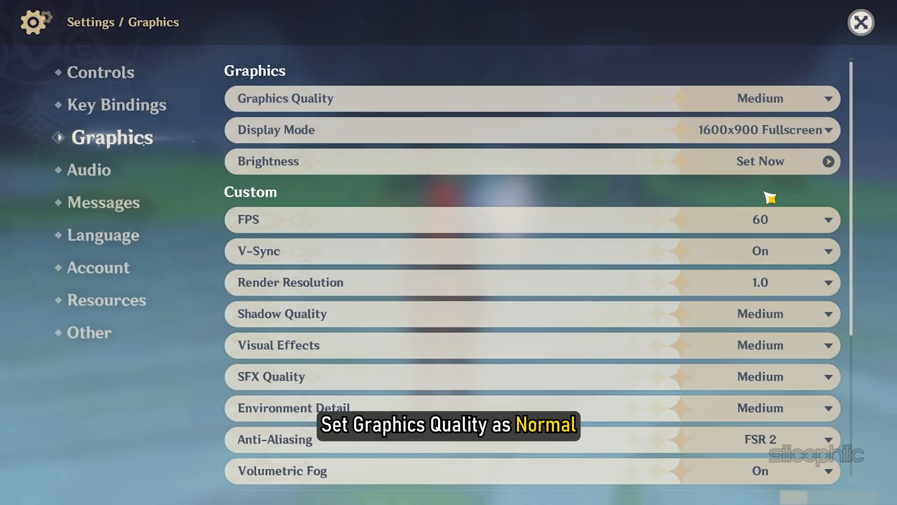
pyautogui.moveTo(813, 106)
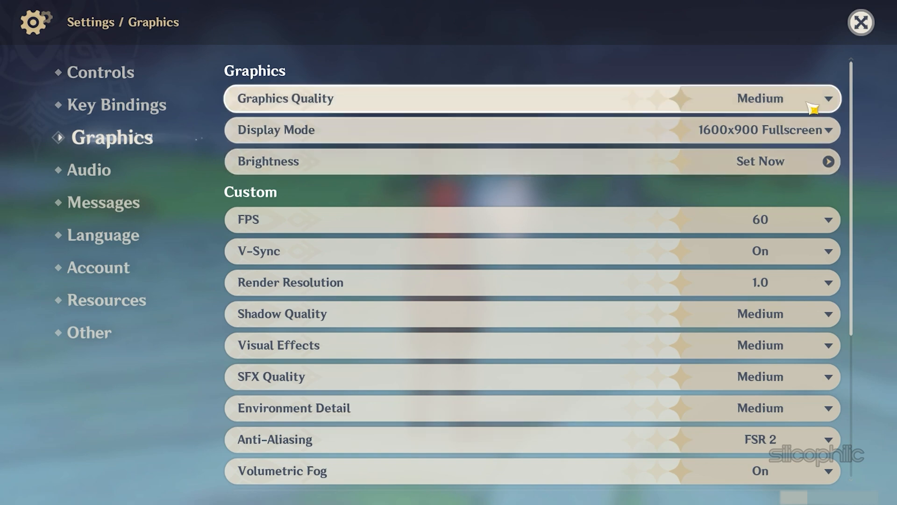
# Set Genshin Impact's Graphics Quality to Low (Default).
pyautogui.click(813, 97)
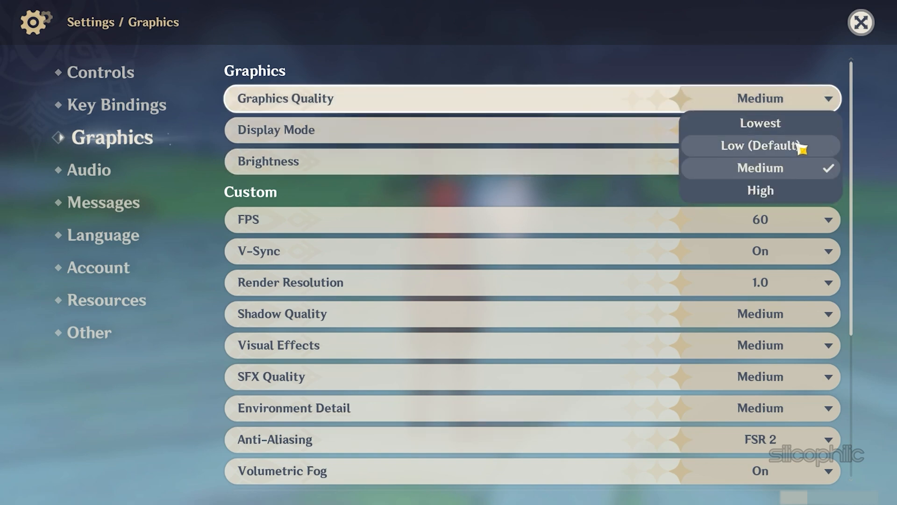
pyautogui.click(760, 145)
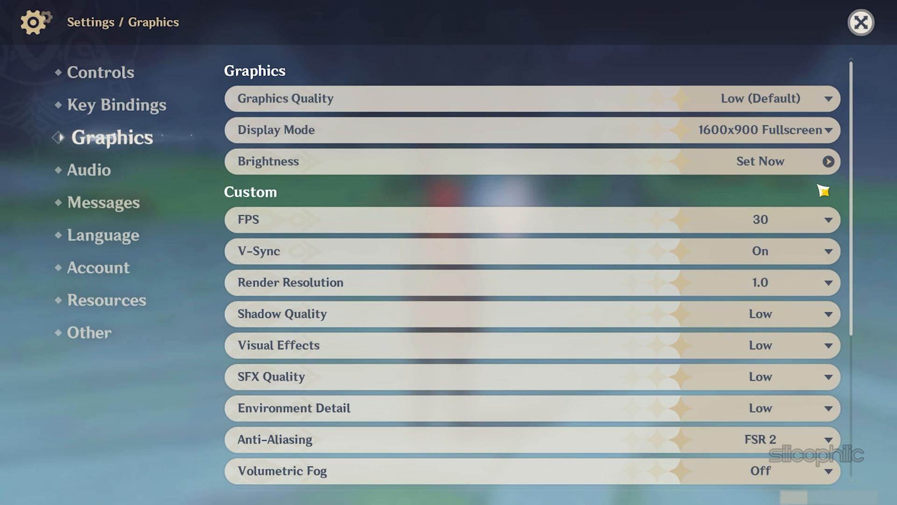
pyautogui.moveTo(821, 174)
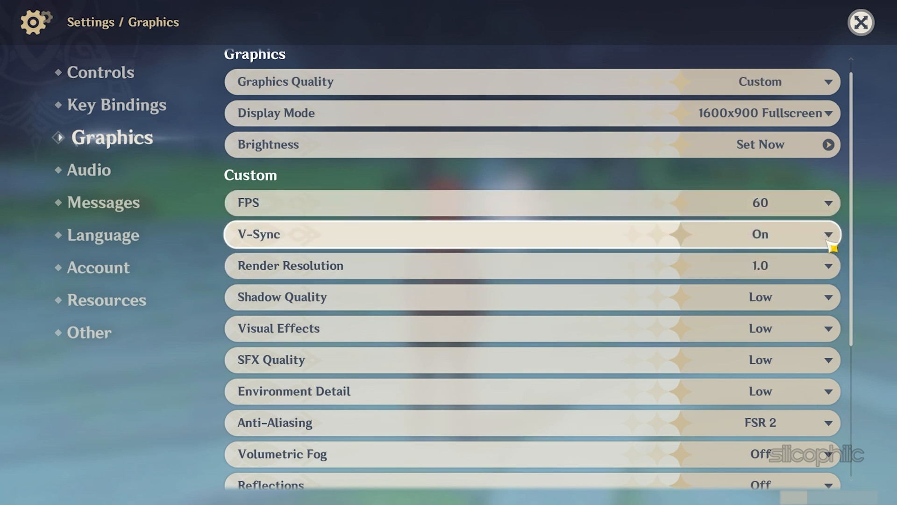
# Turn V-Sync off and lower Render Resolution to 0.8.
pyautogui.click(823, 234)
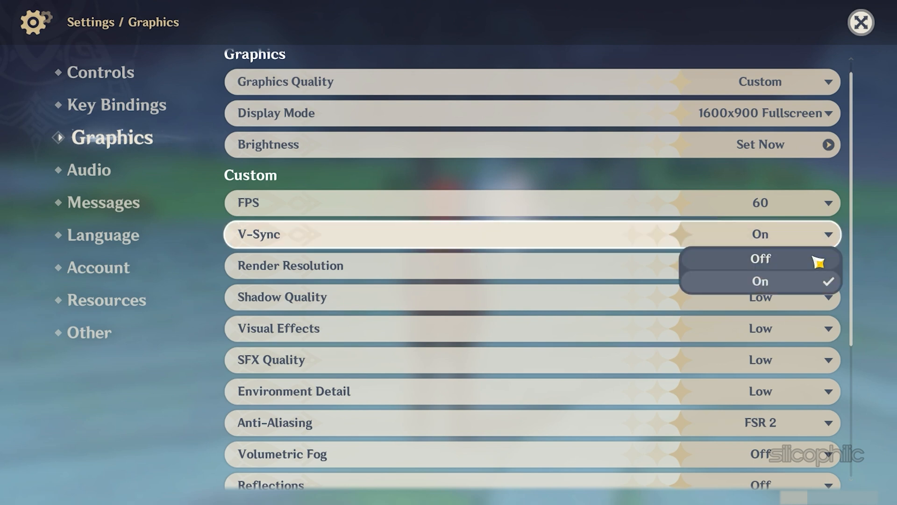
pyautogui.click(759, 258)
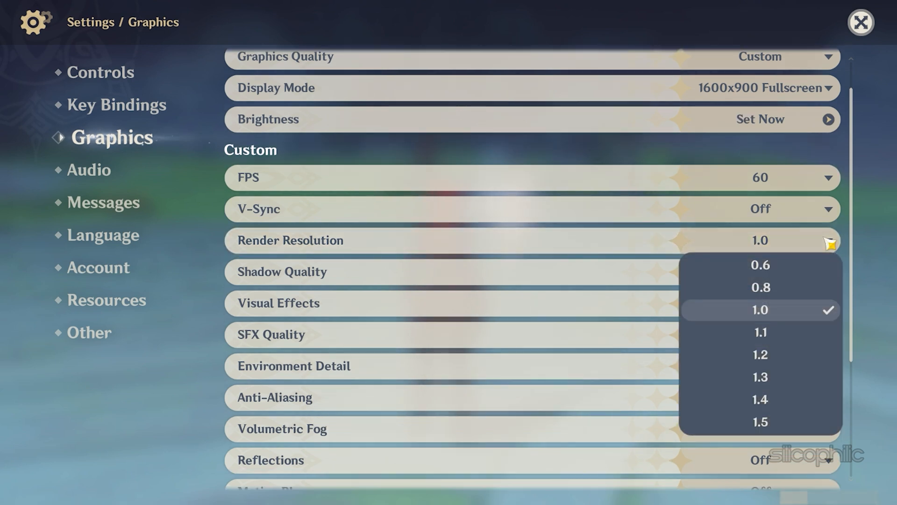
pyautogui.click(760, 286)
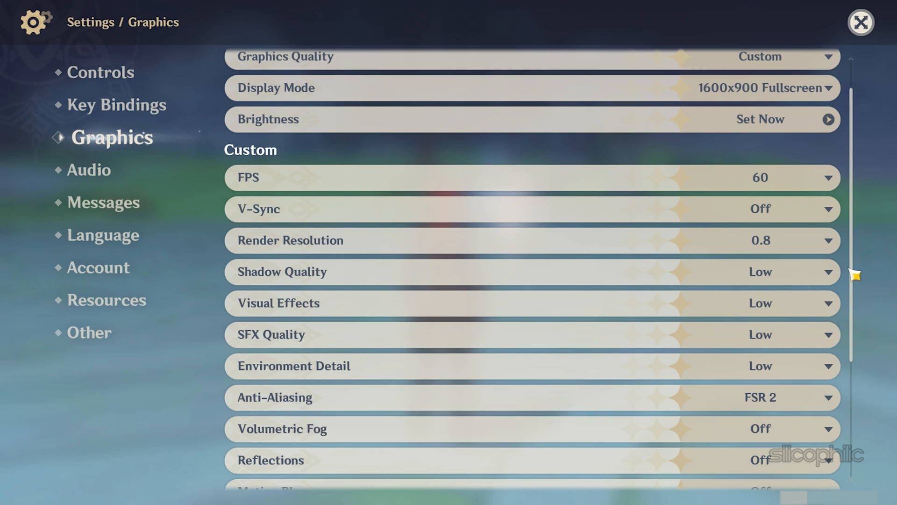
# Set Shadow Quality and Environment Detail to Lowest.
pyautogui.click(823, 272)
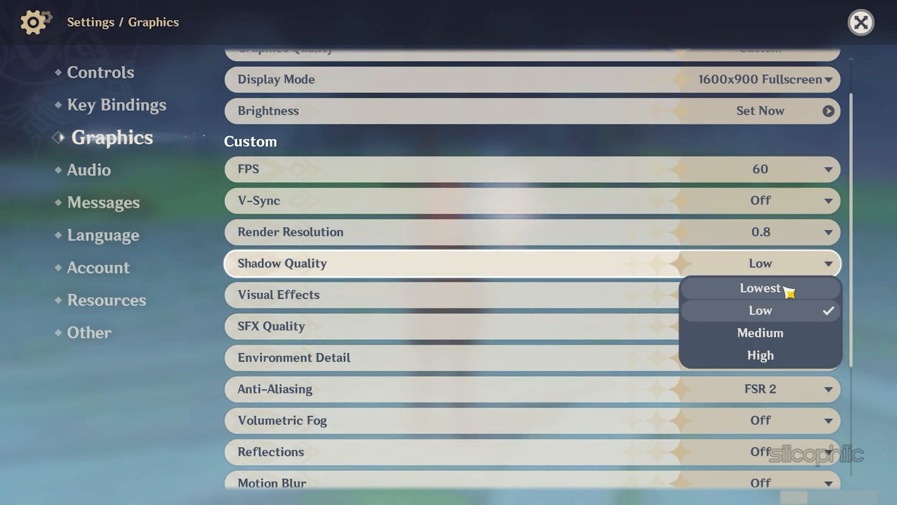
pyautogui.click(761, 288)
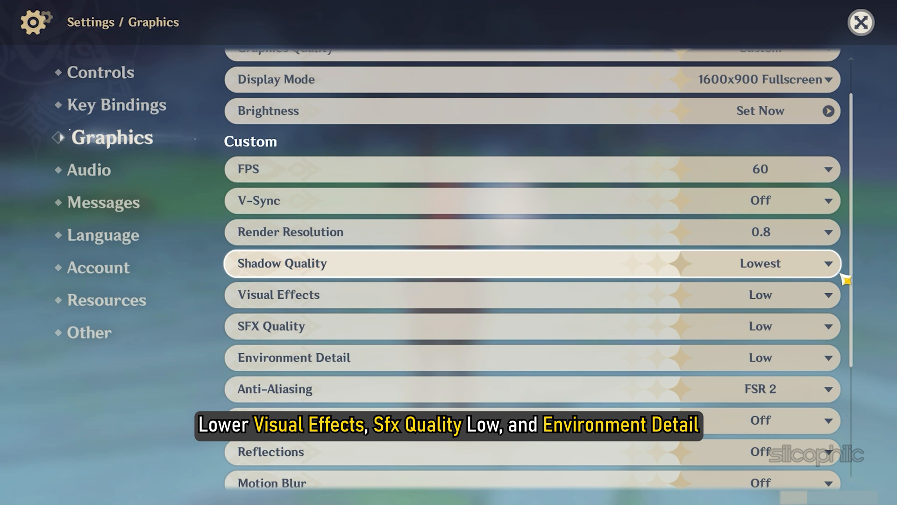
pyautogui.scroll(-3)
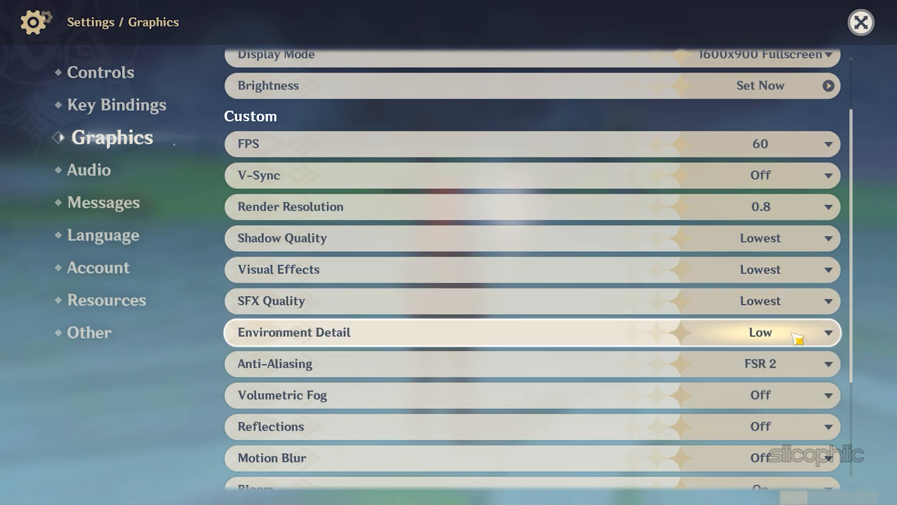
pyautogui.click(759, 332)
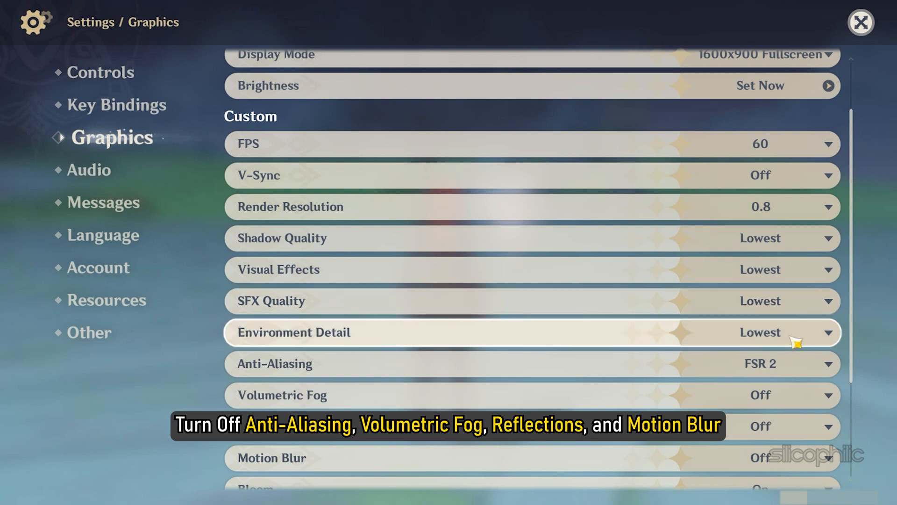
pyautogui.moveTo(831, 363)
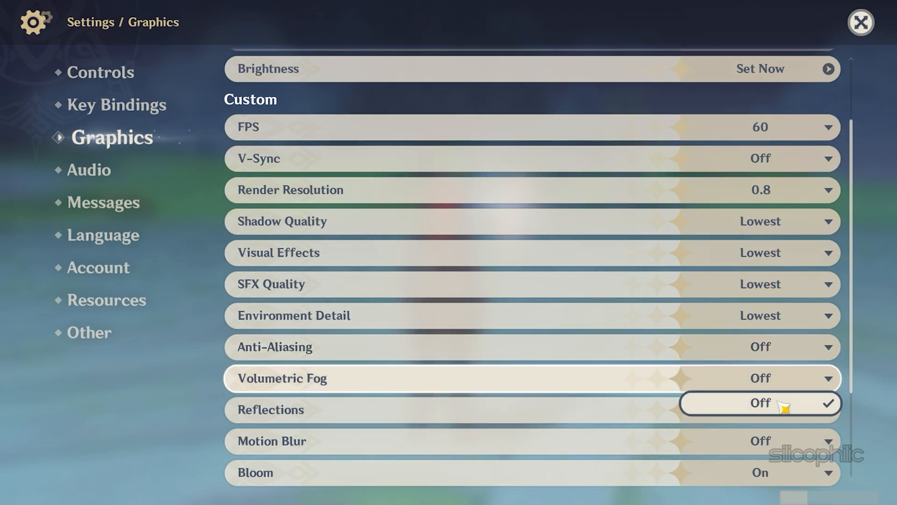
# Keep Volumetric Fog Off, set Anisotropic Filtering to 1x, and open the Bloom choices.
pyautogui.click(759, 403)
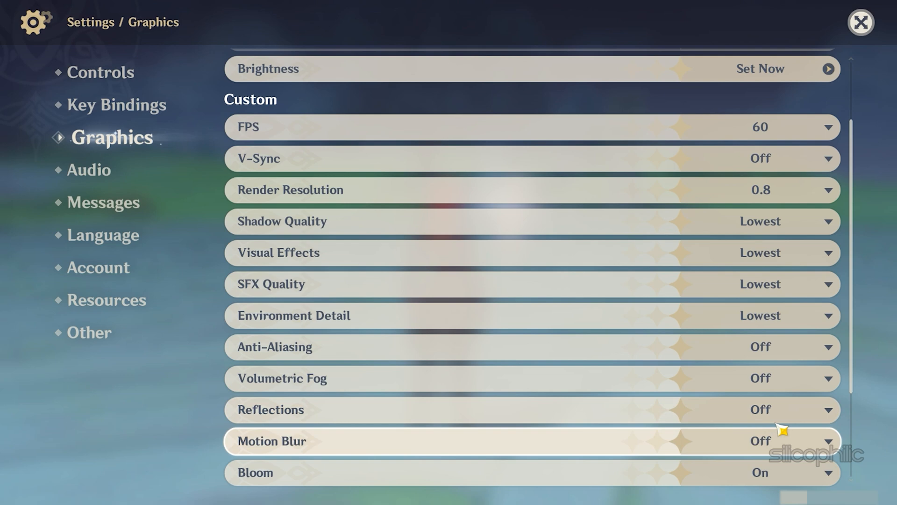
pyautogui.scroll(-3)
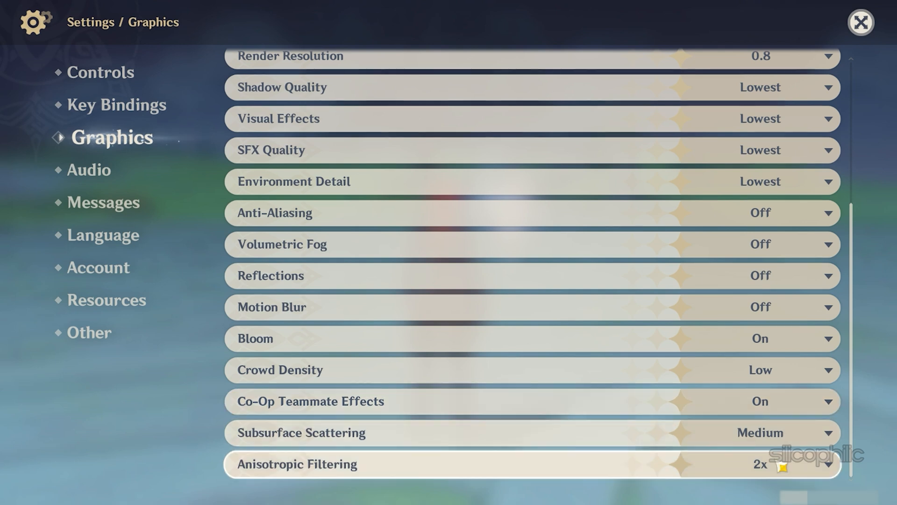
pyautogui.click(818, 464)
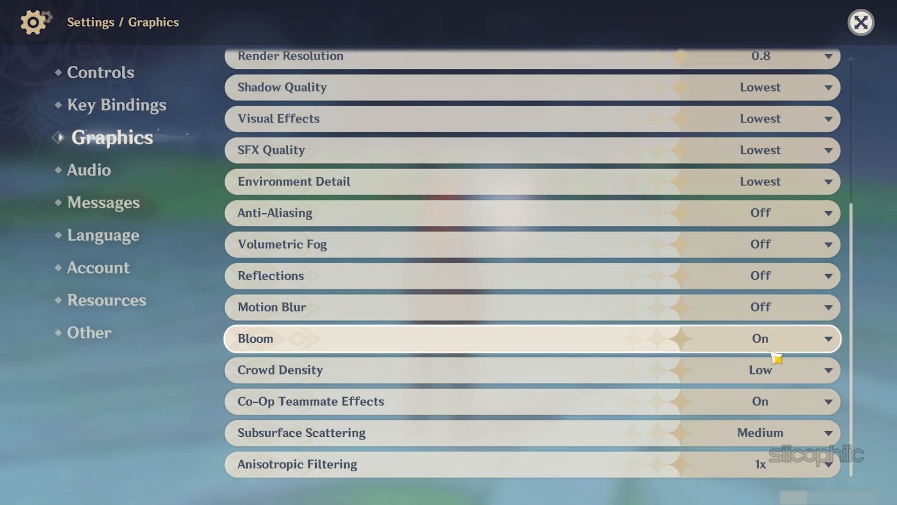
pyautogui.click(861, 23)
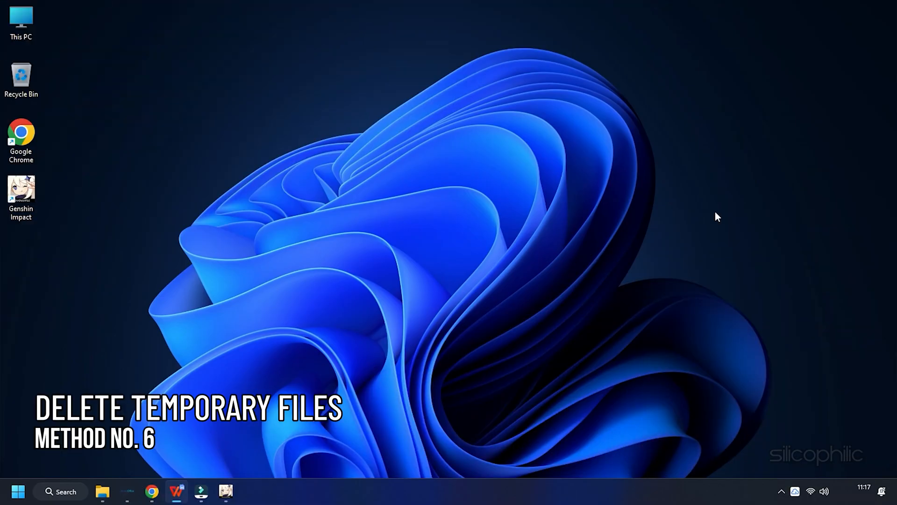
pyautogui.moveTo(413, 225)
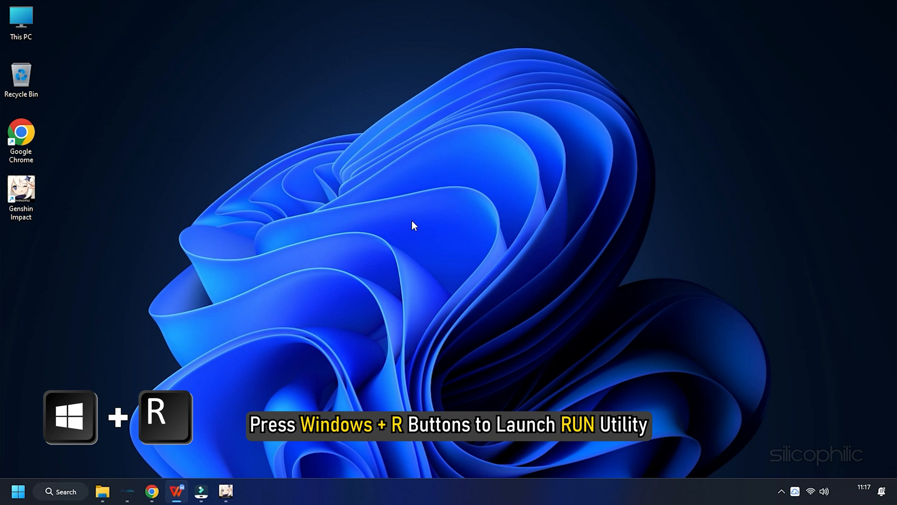
pyautogui.press('Win+r')
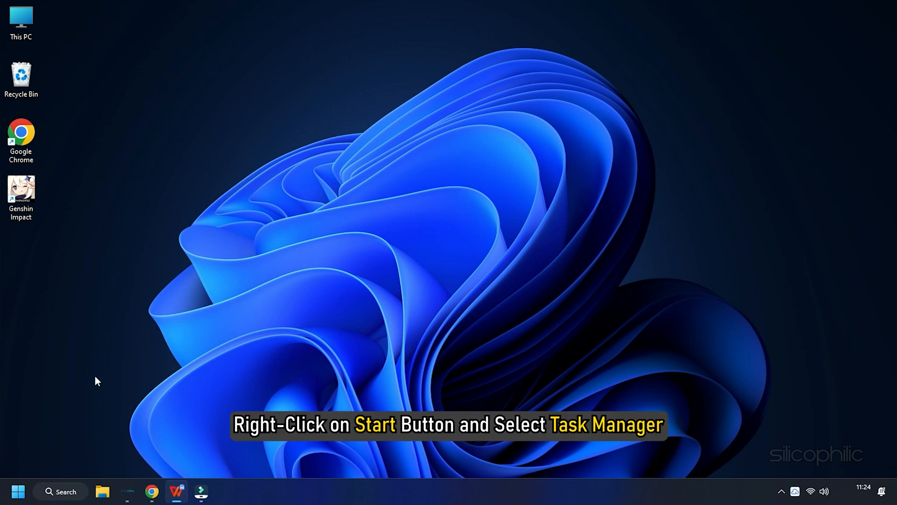
# Open Task Manager from the Start menu and right-click the Google Chrome process.
pyautogui.rightClick(17, 491)
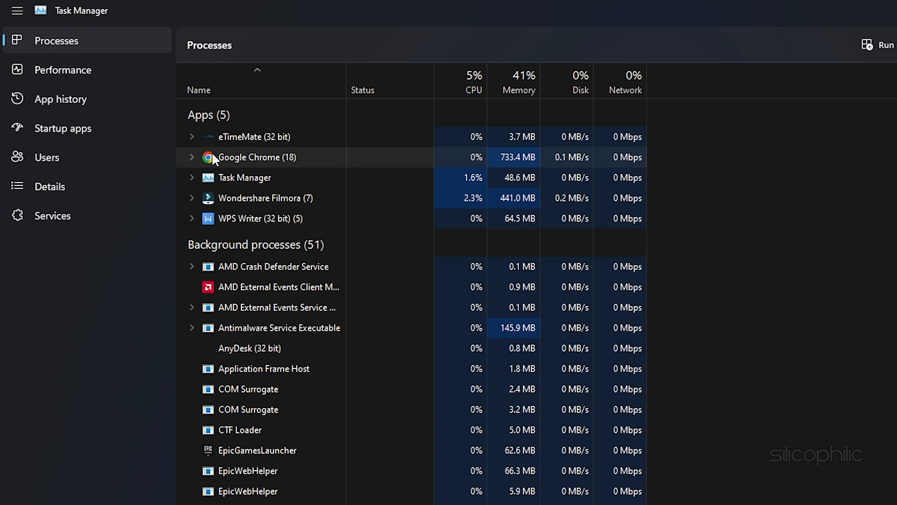
pyautogui.rightClick(257, 157)
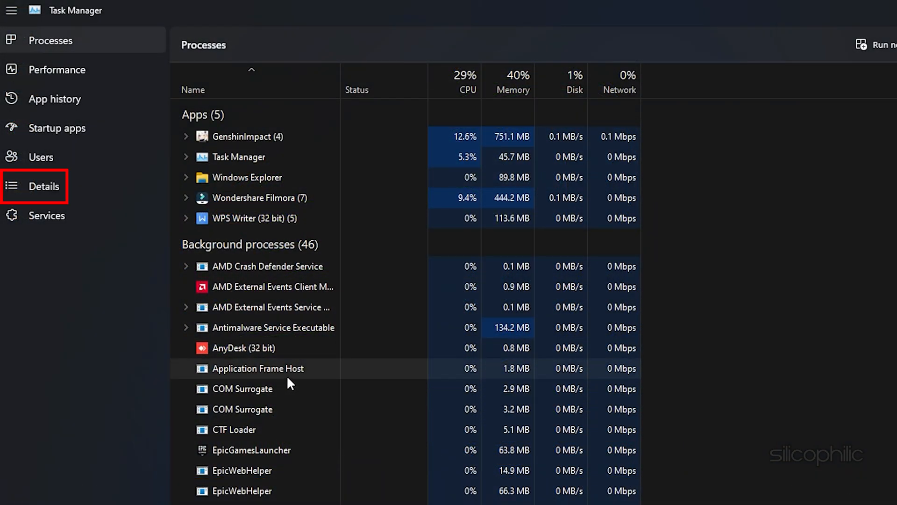
# Set GenshinImpact.exe to High priority in the Details list, accepting the warning.
pyautogui.click(43, 186)
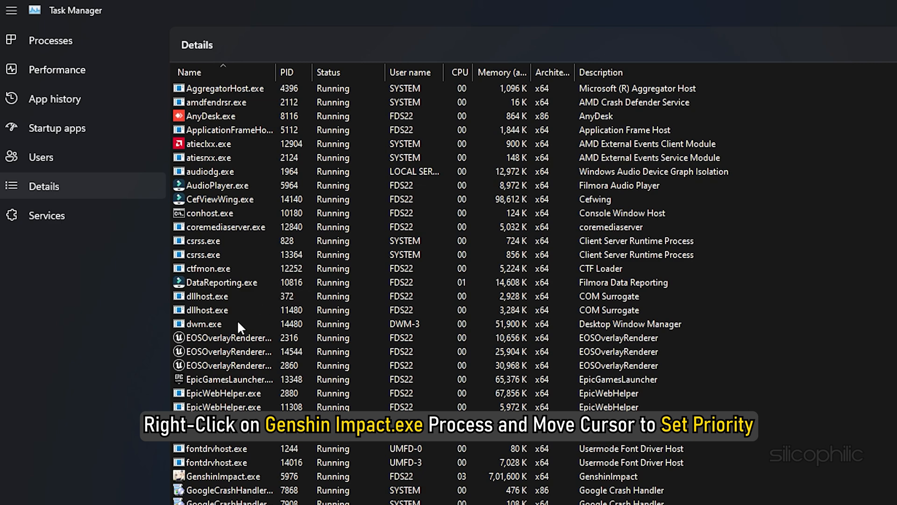
pyautogui.scroll(-3)
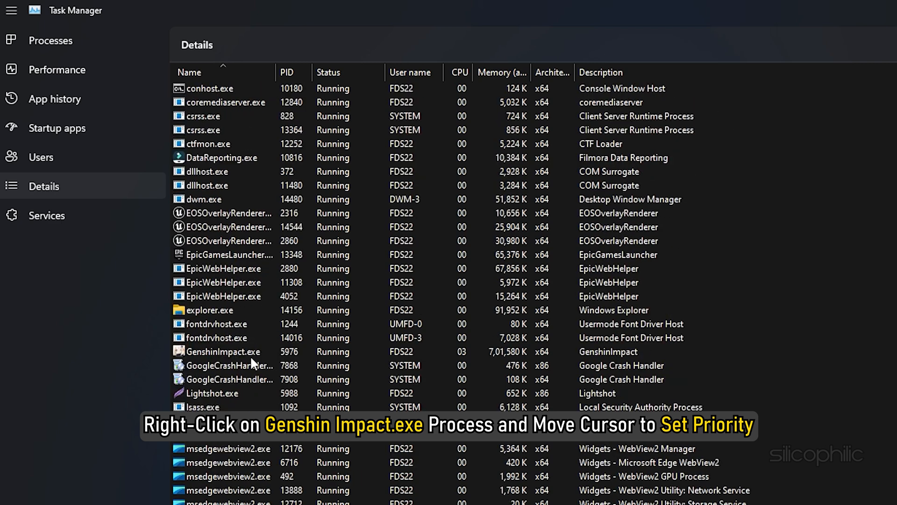
pyautogui.rightClick(221, 351)
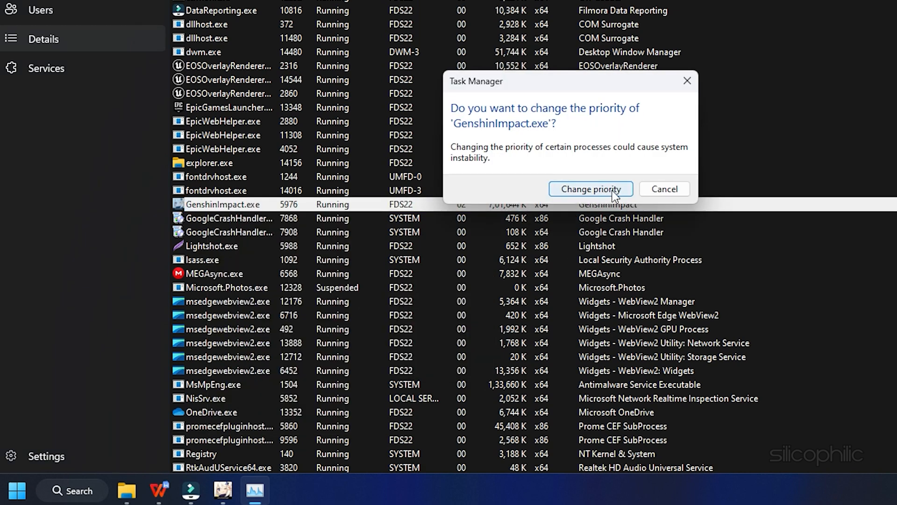
pyautogui.click(590, 189)
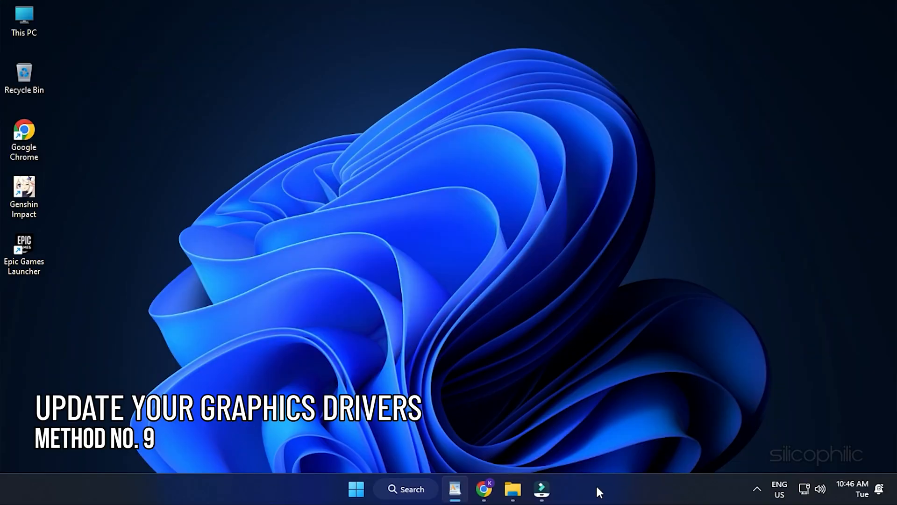
pyautogui.moveTo(573, 293)
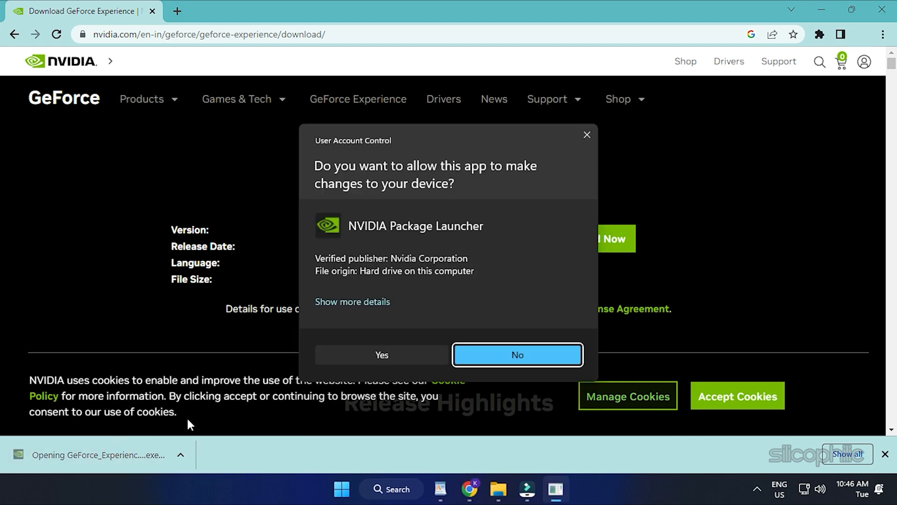
# Allow the GeForce Experience installer to make changes via User Account Control.
pyautogui.click(517, 354)
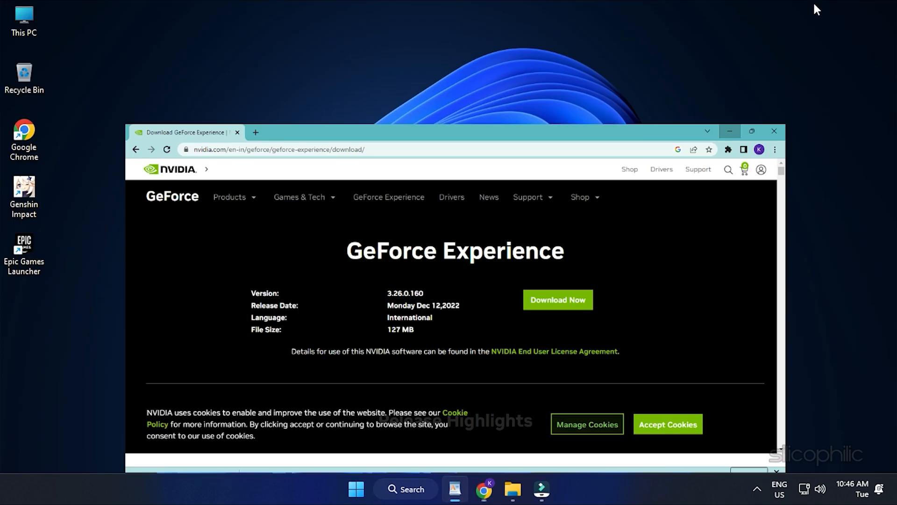
pyautogui.click(774, 131)
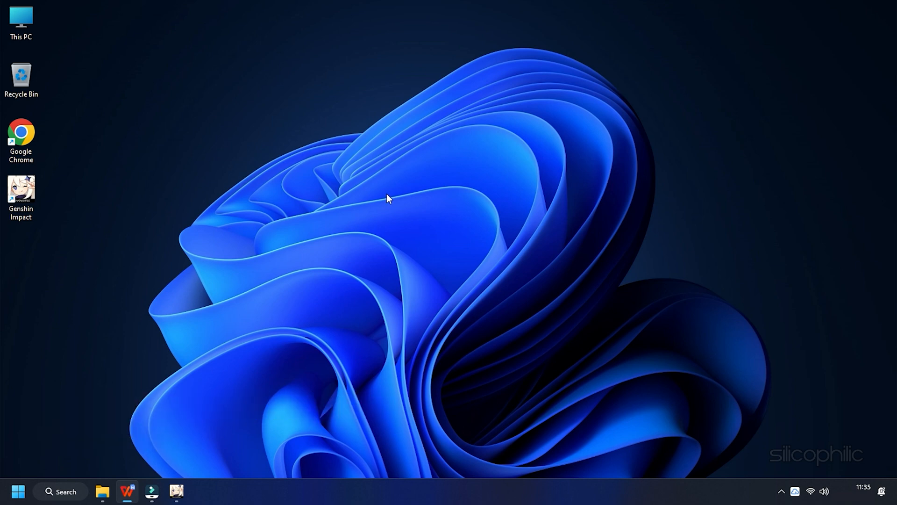
pyautogui.moveTo(390, 199)
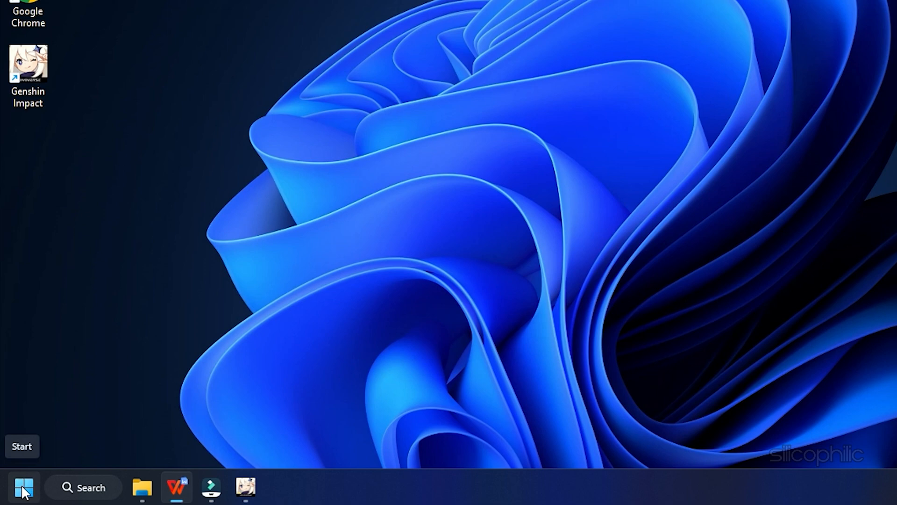
# Uninstall the AMD Radeon(TM) RX Vega 11 Graphics adapter under Display adapters.
pyautogui.rightClick(23, 487)
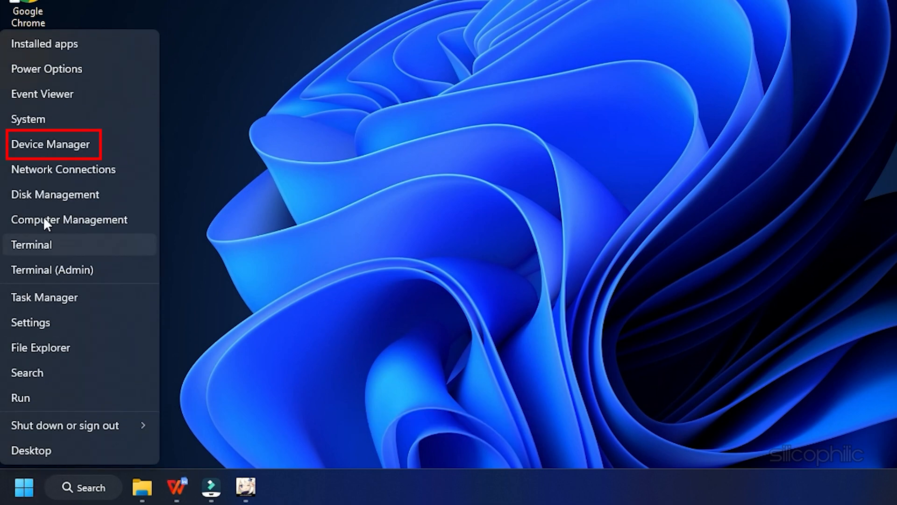
pyautogui.click(51, 143)
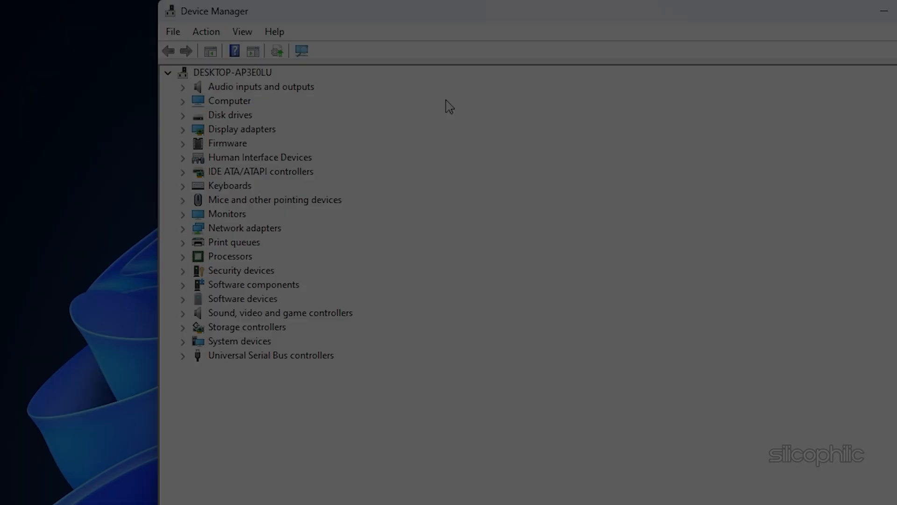
pyautogui.click(183, 129)
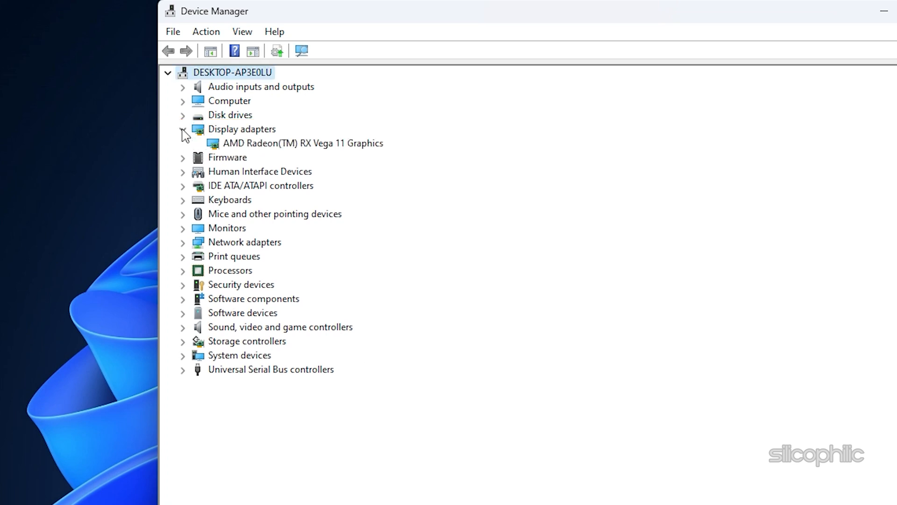
pyautogui.rightClick(295, 143)
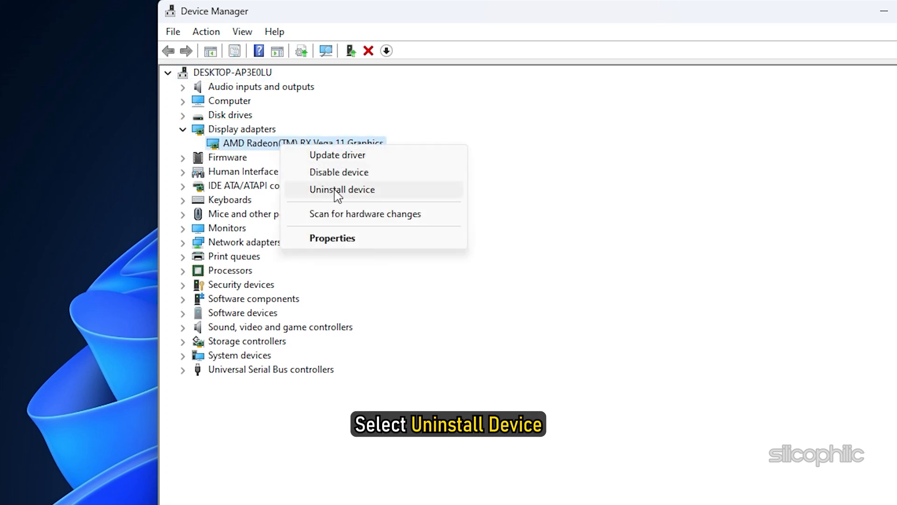
pyautogui.click(341, 189)
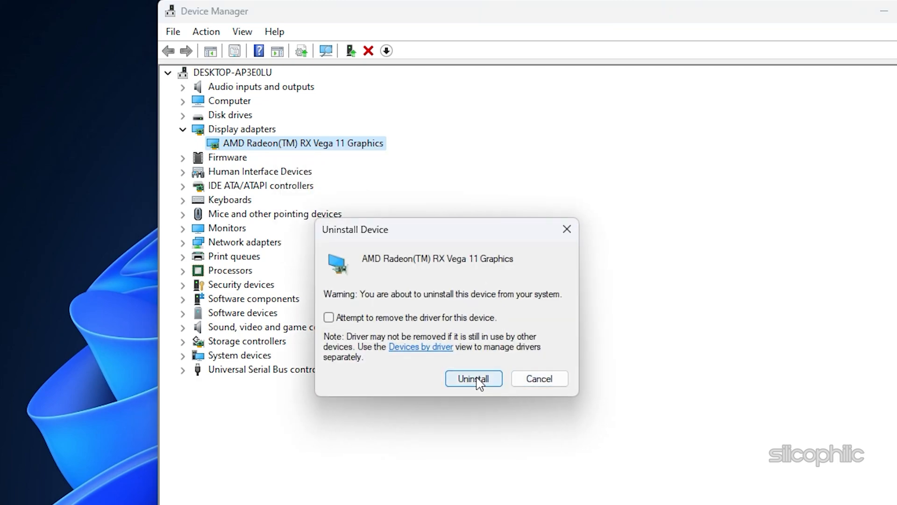
pyautogui.click(473, 378)
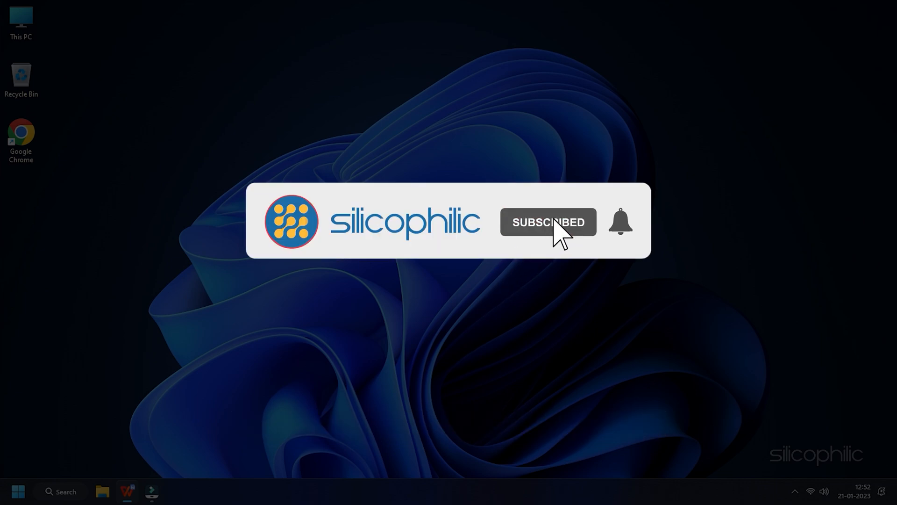
# Close Device Manager, returning to the desktop.
pyautogui.click(619, 222)
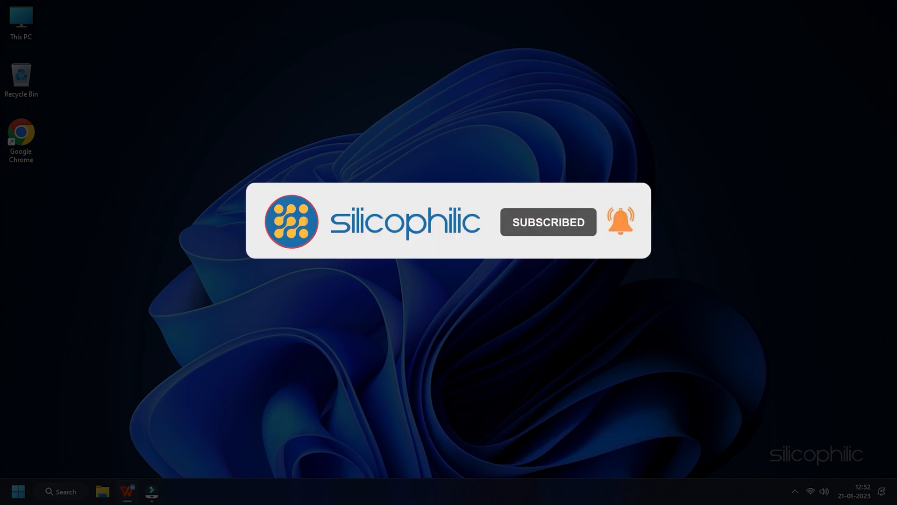